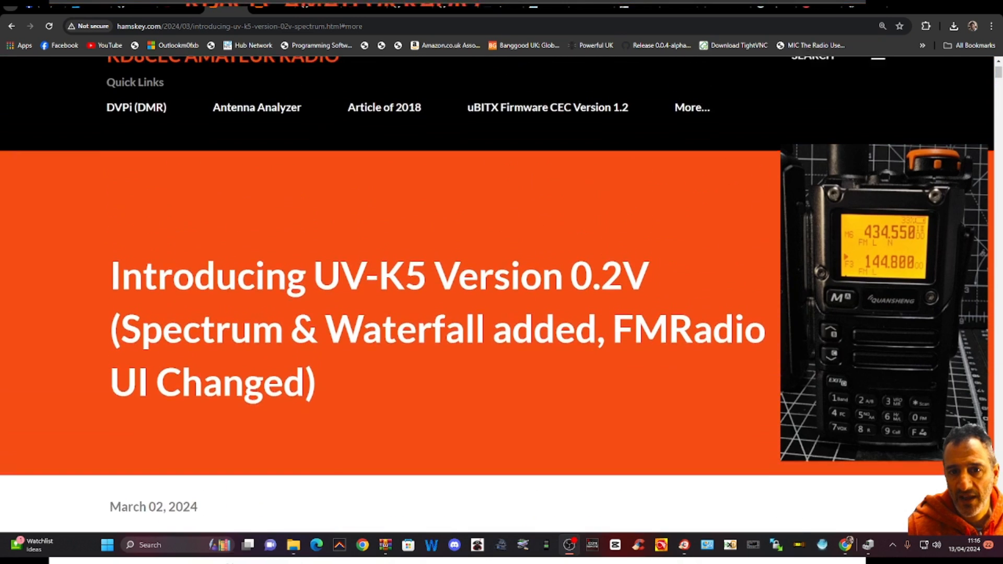
Scroll the UV-K5 Version 0.2V article past its title banner to the spectrum and waterfall screenshot.
scroll(down, 3)
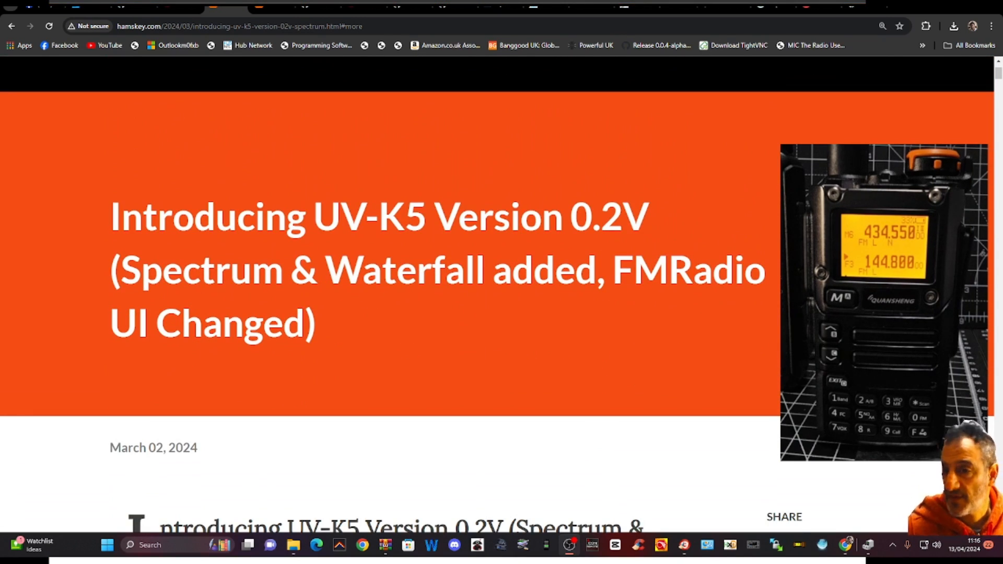
scroll(down, 3)
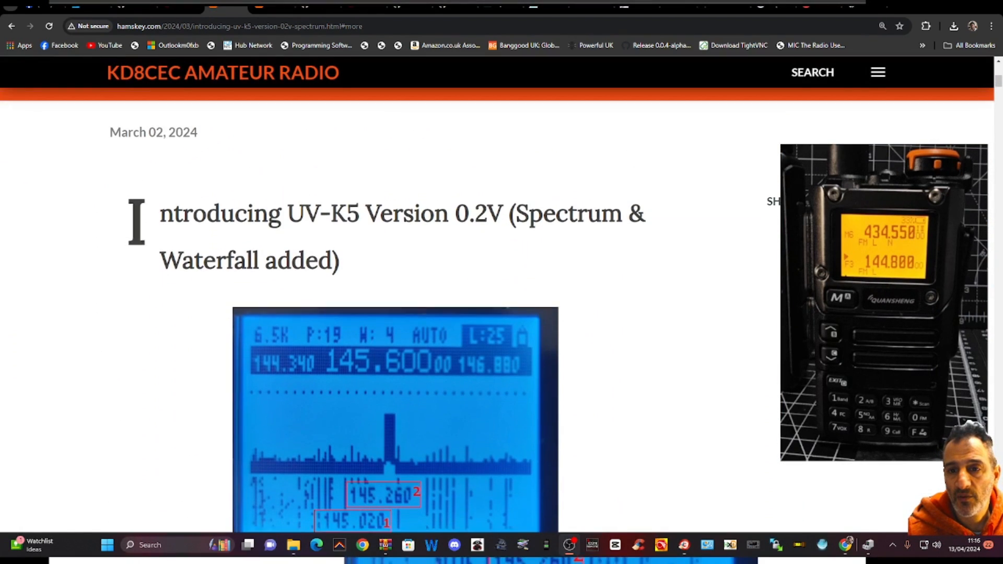
scroll(down, 3)
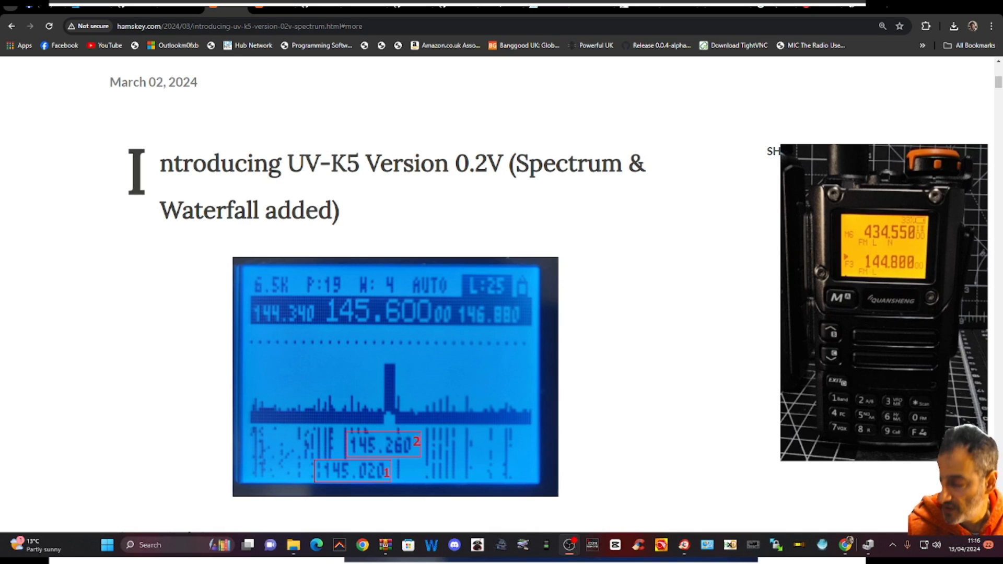
Scroll past the RSSI, video and menu-button sections to the 'first menu is Band Width' paragraph.
scroll(down, 3)
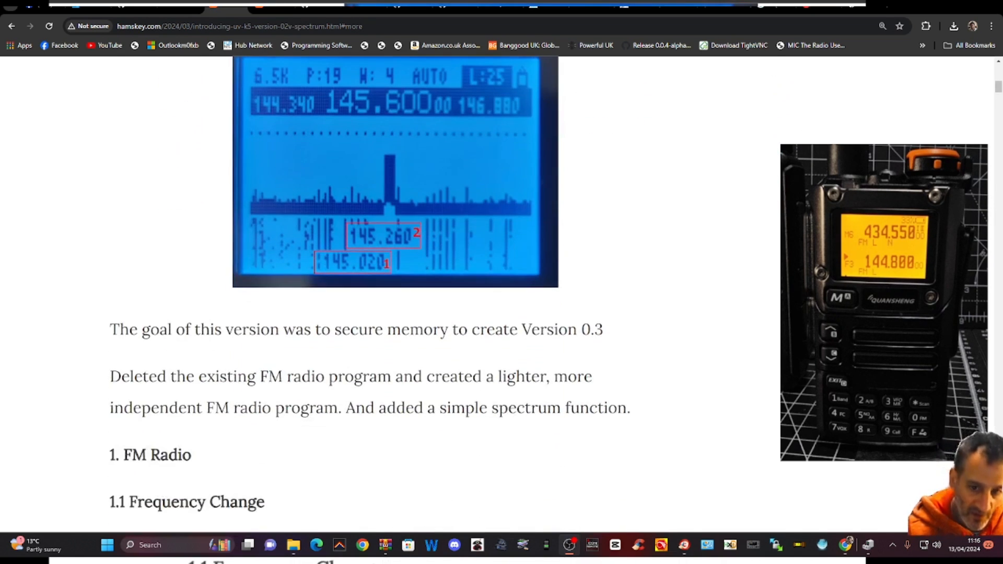
scroll(down, 3)
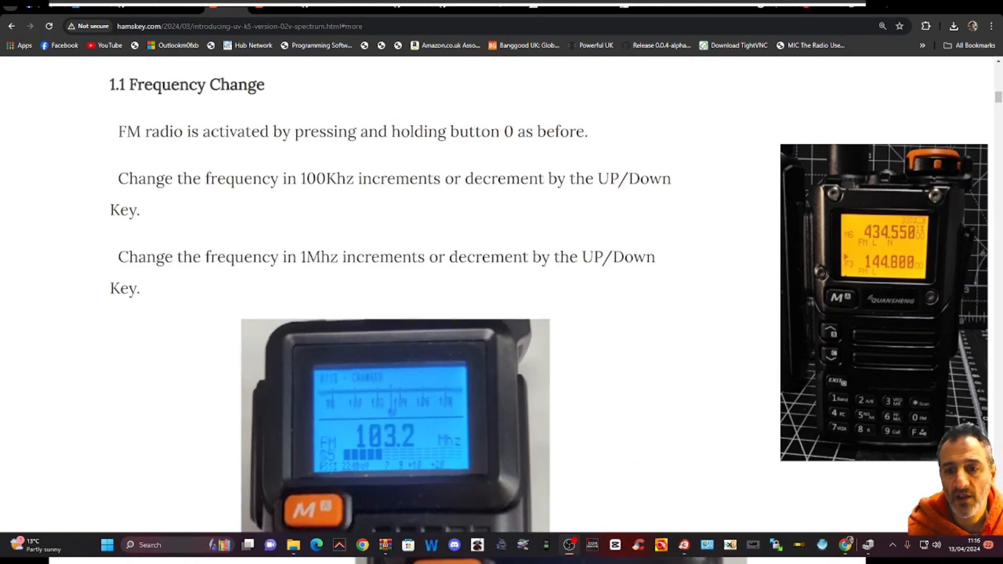
scroll(down, 3)
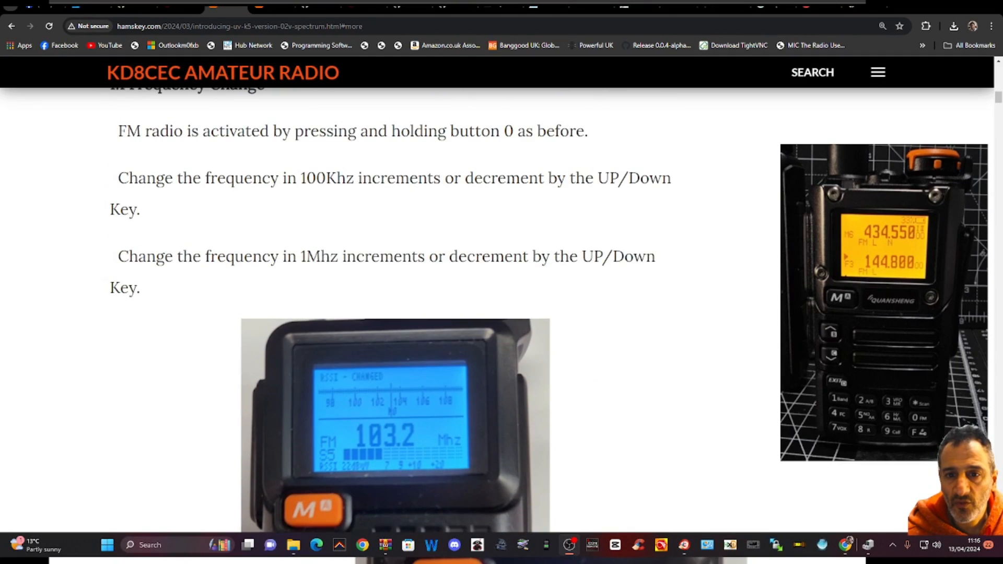
scroll(down, 3)
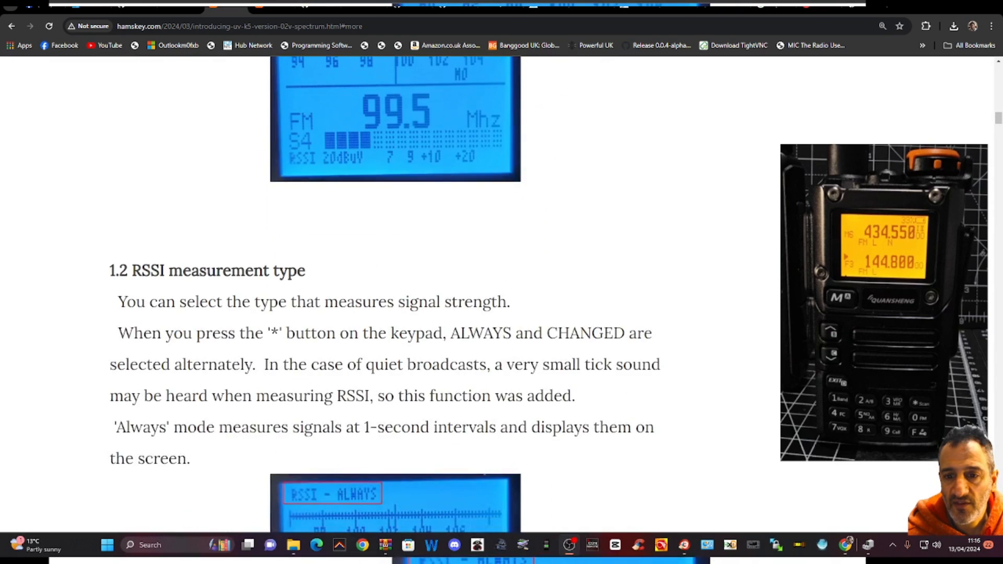
scroll(down, 3)
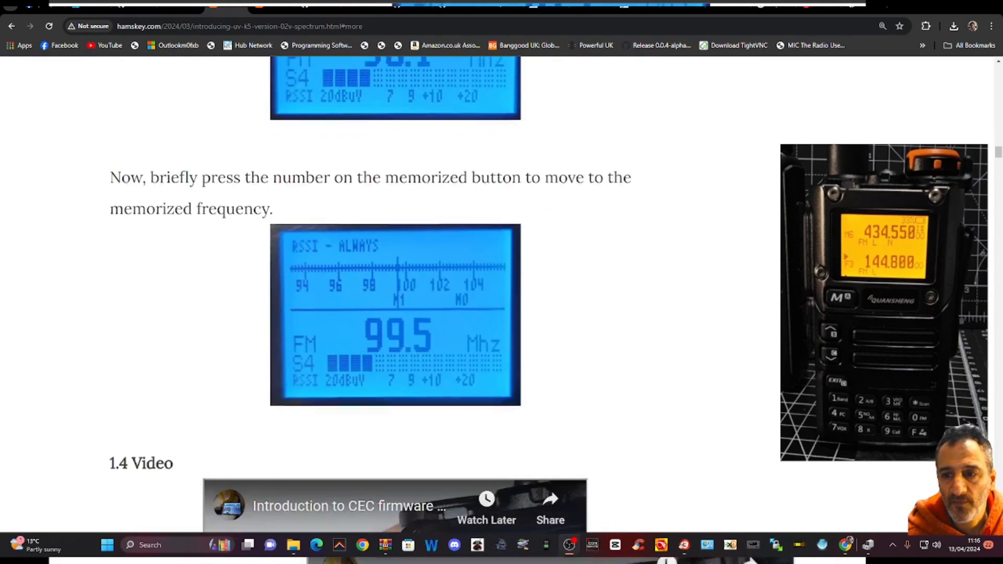
scroll(down, 3)
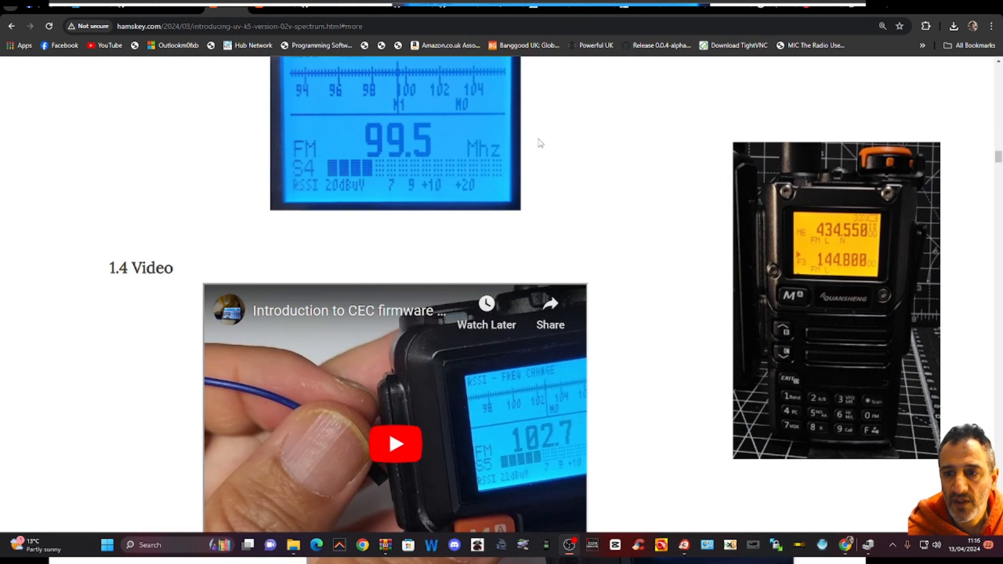
scroll(down, 3)
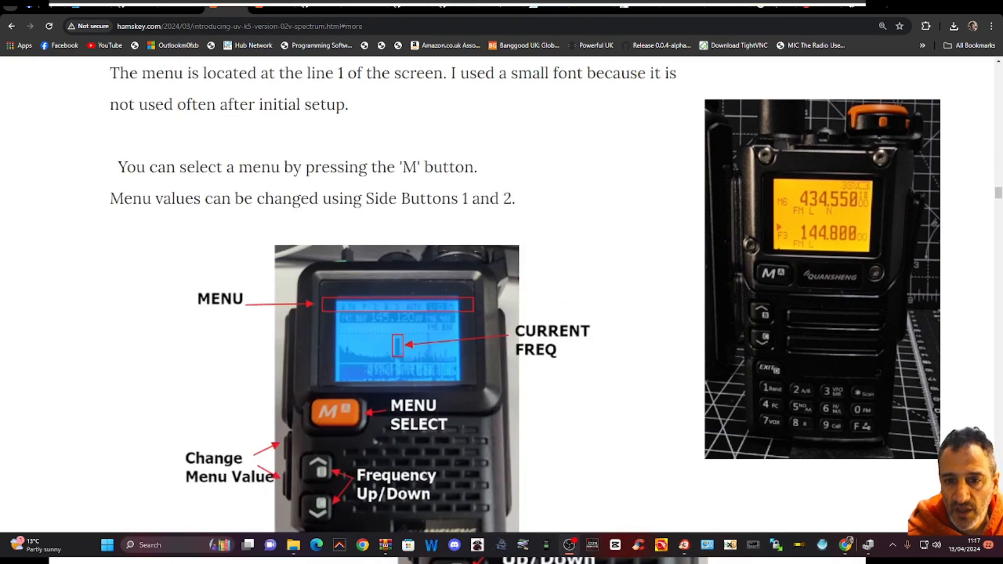
scroll(down, 3)
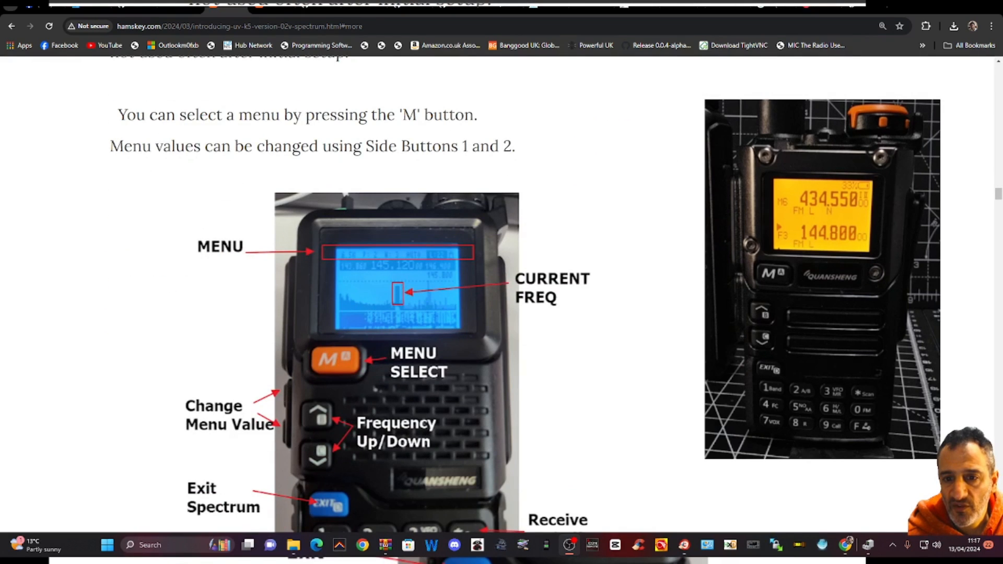
scroll(down, 3)
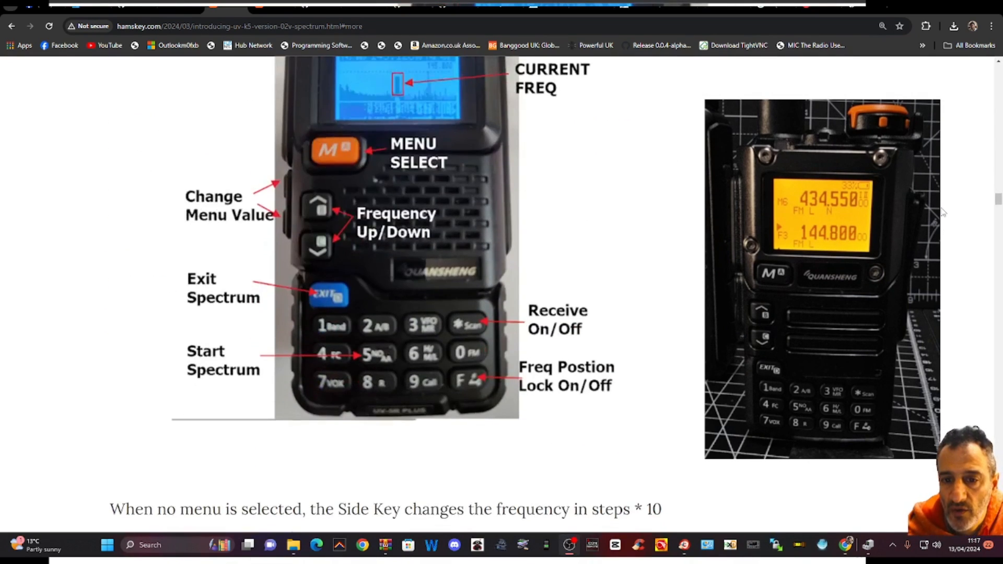
scroll(down, 3)
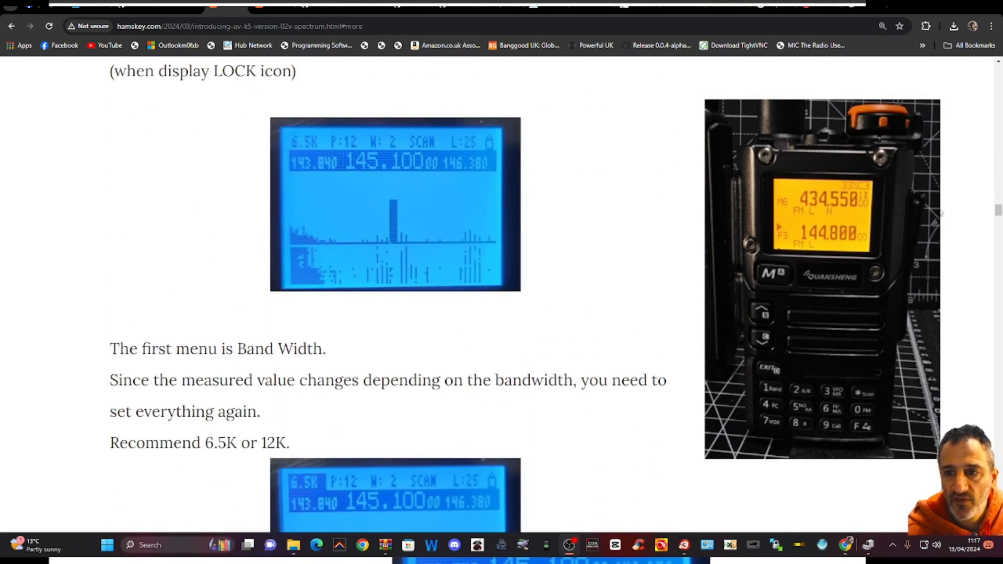
scroll(down, 3)
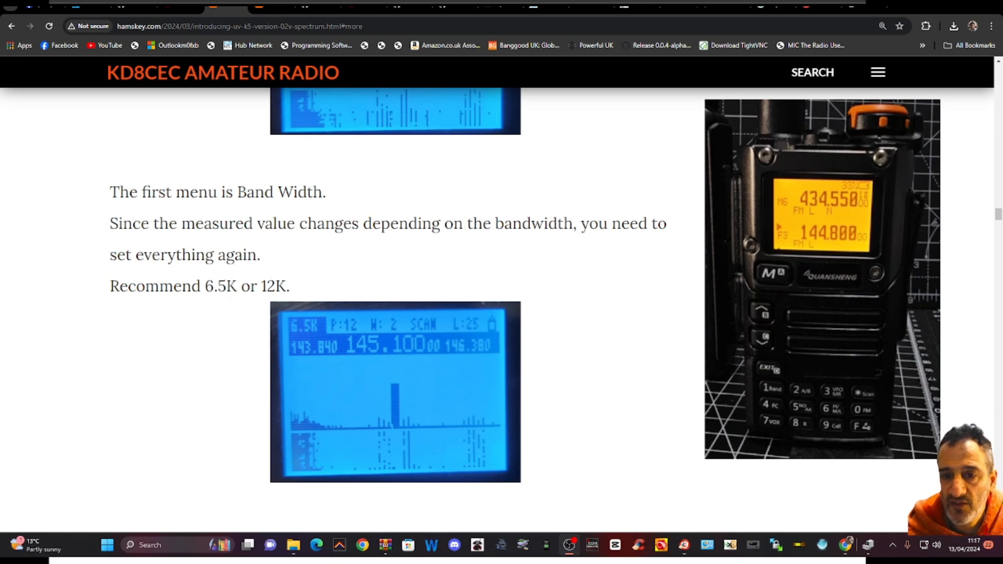
Scroll down to section 3.Download with its GitHub releases link and Basic/Expert file notes.
scroll(down, 3)
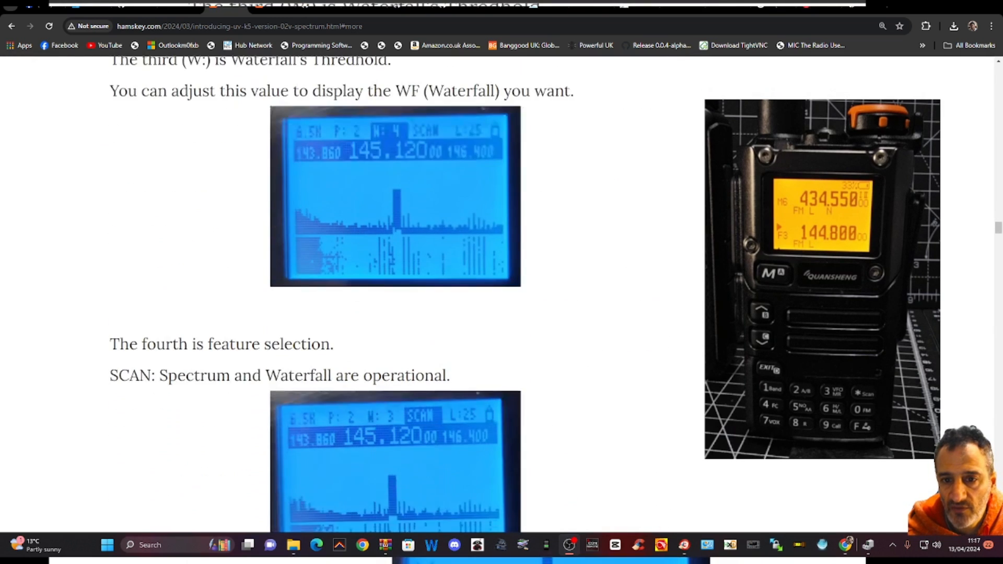
scroll(down, 3)
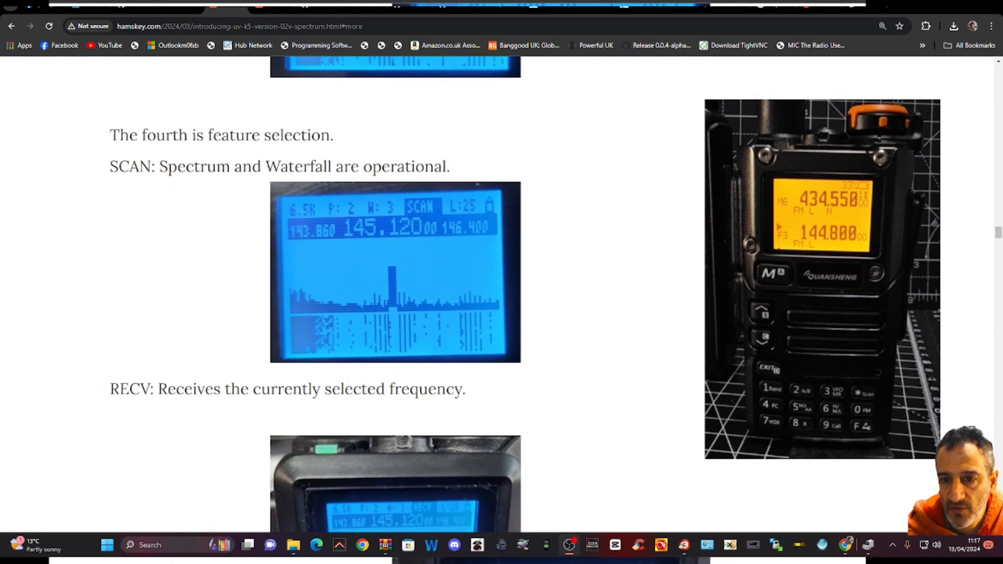
scroll(down, 3)
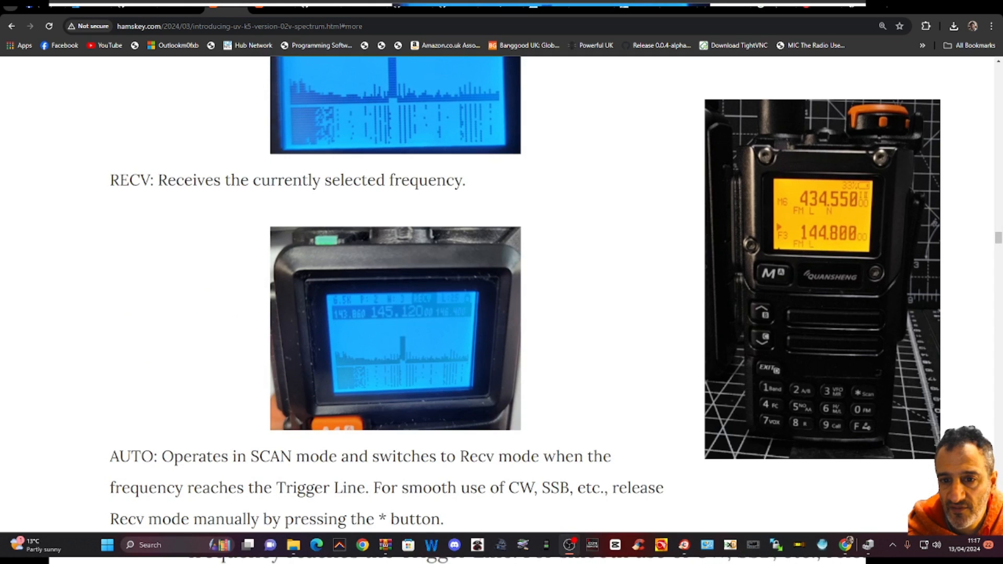
scroll(down, 3)
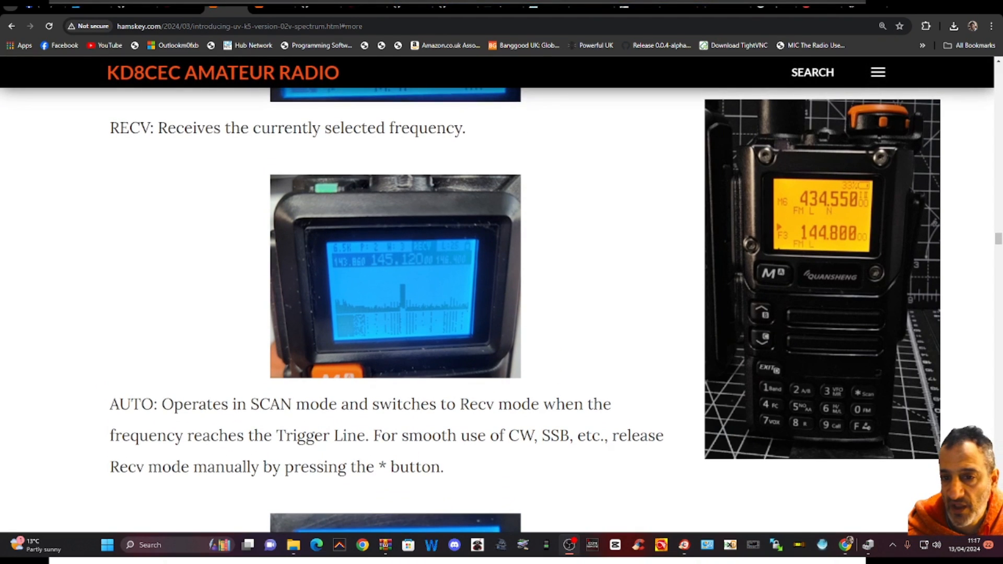
scroll(down, 3)
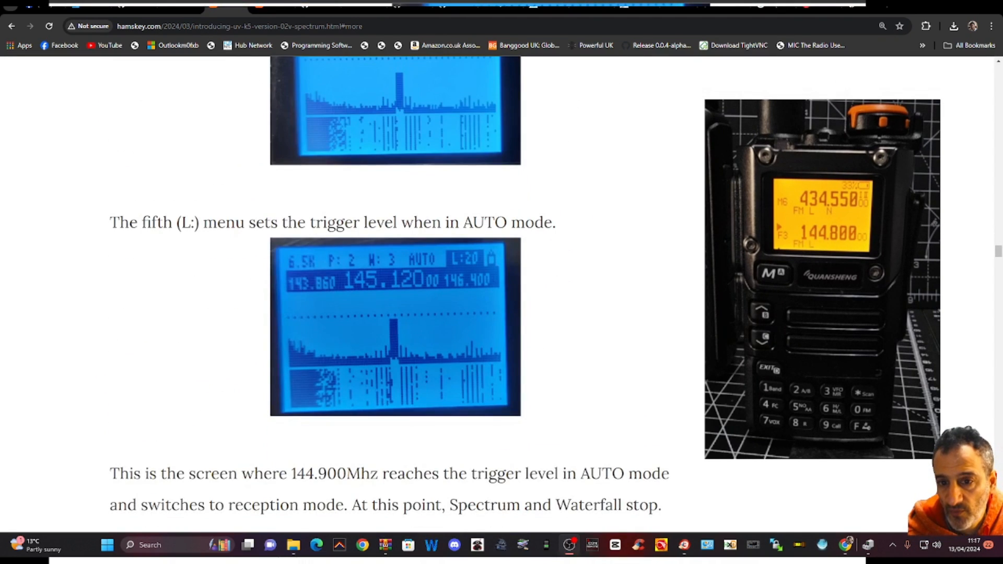
scroll(down, 3)
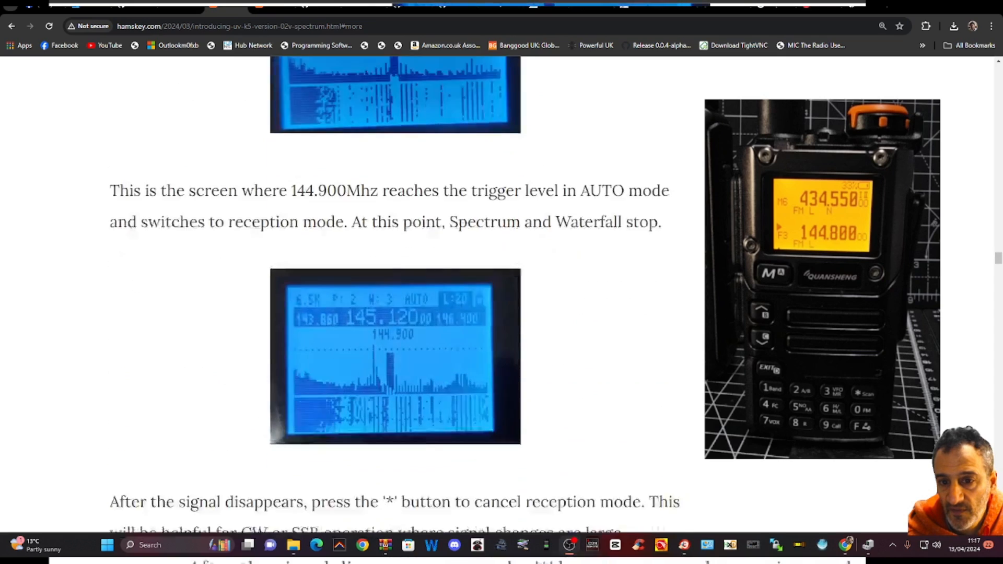
scroll(down, 3)
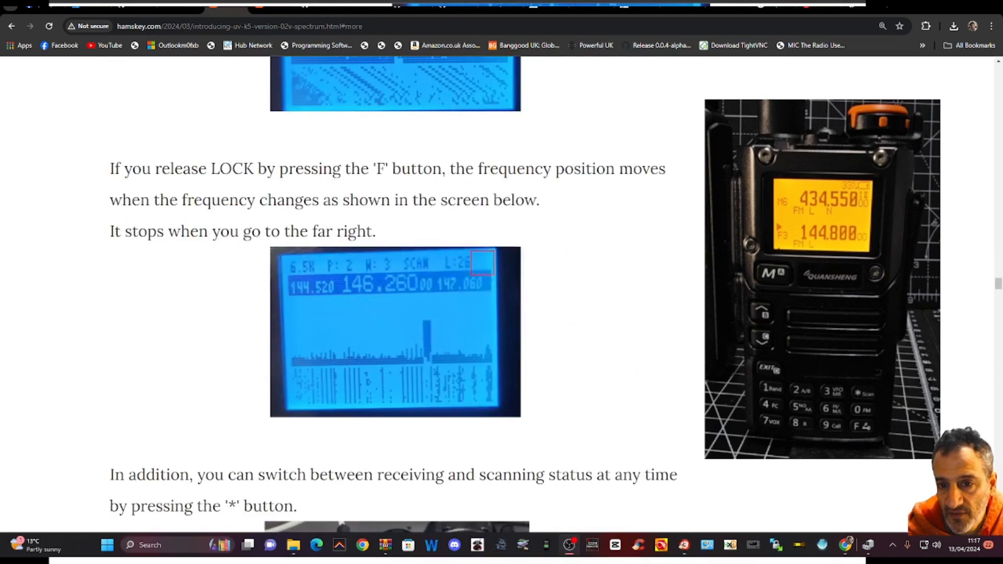
scroll(down, 3)
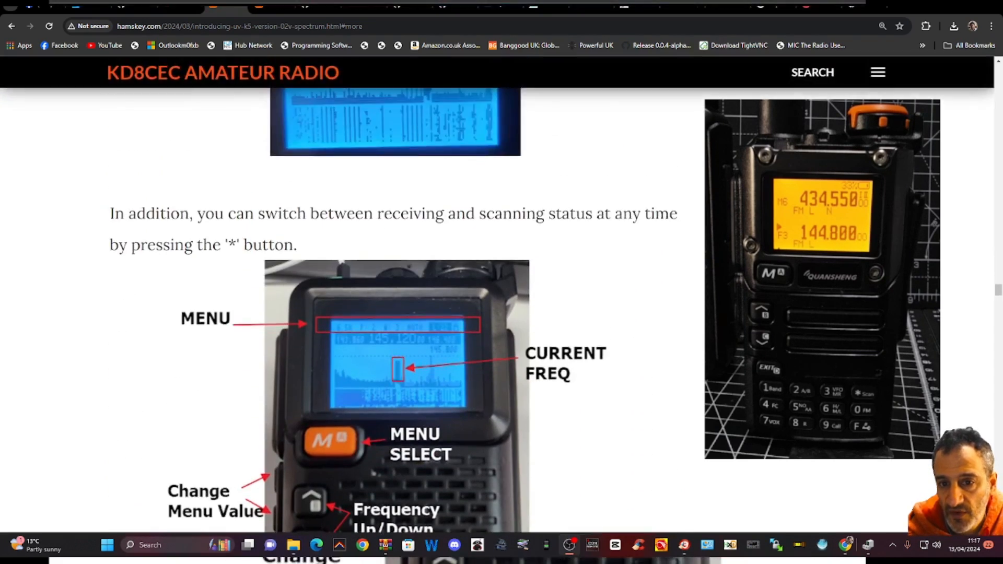
scroll(down, 3)
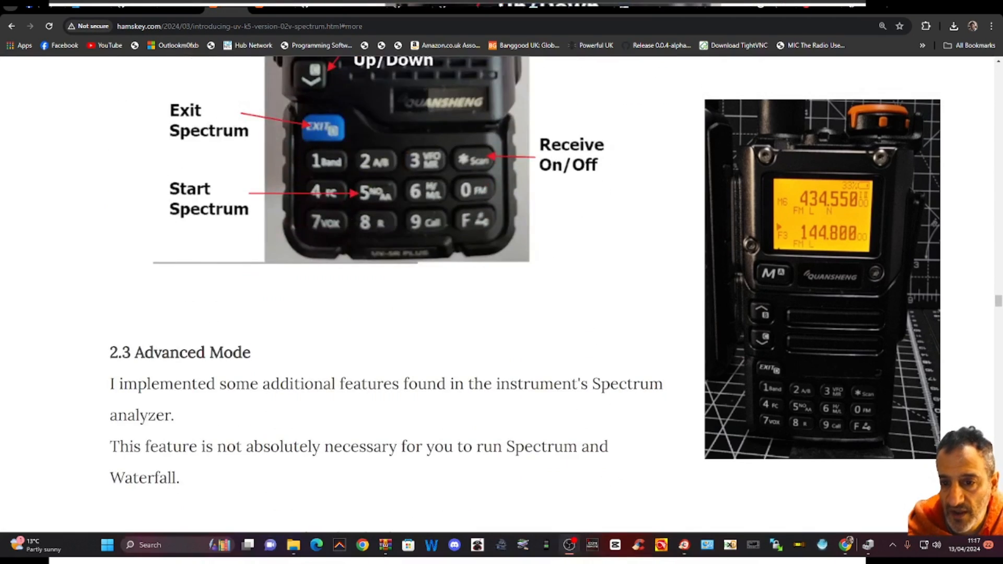
scroll(down, 3)
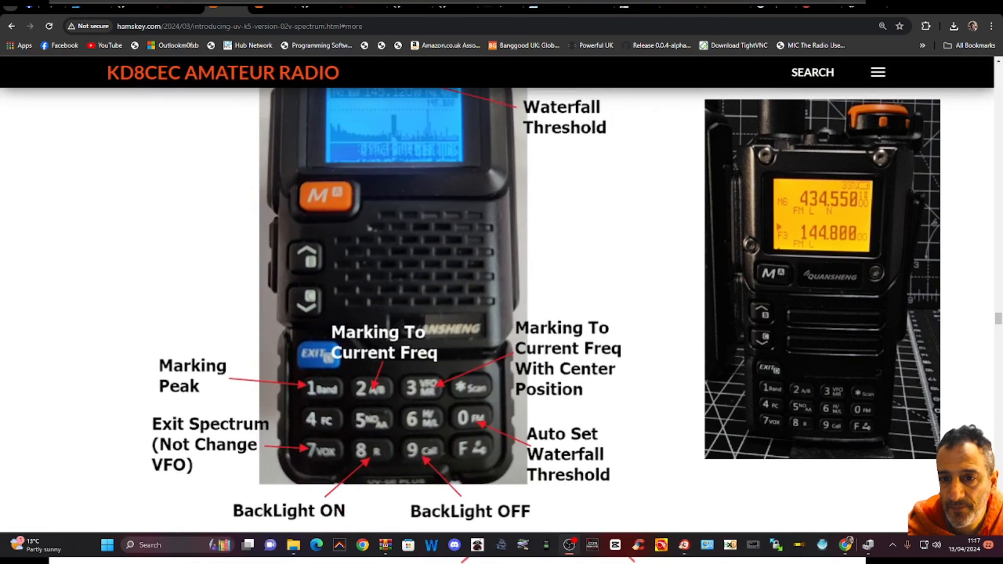
scroll(down, 3)
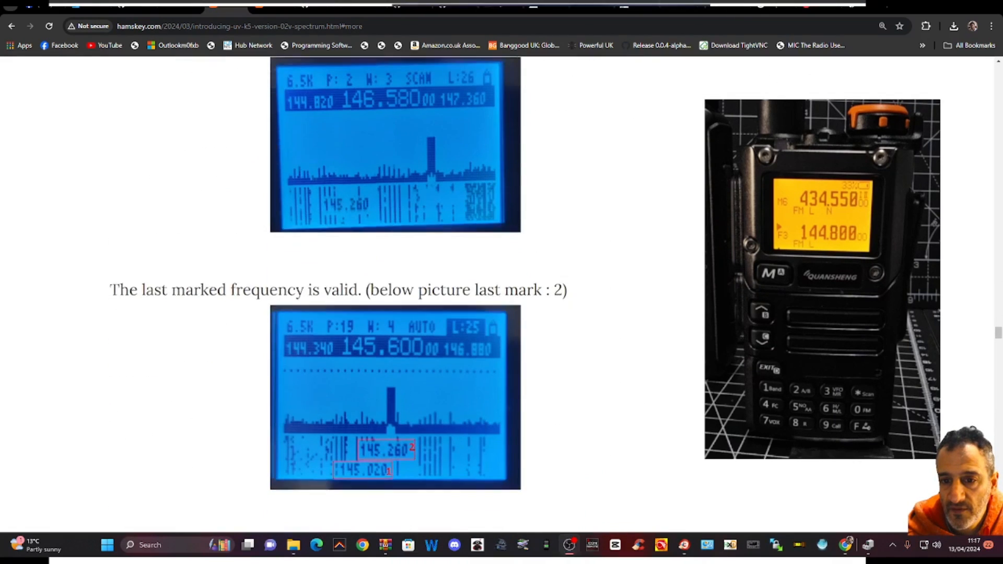
scroll(down, 3)
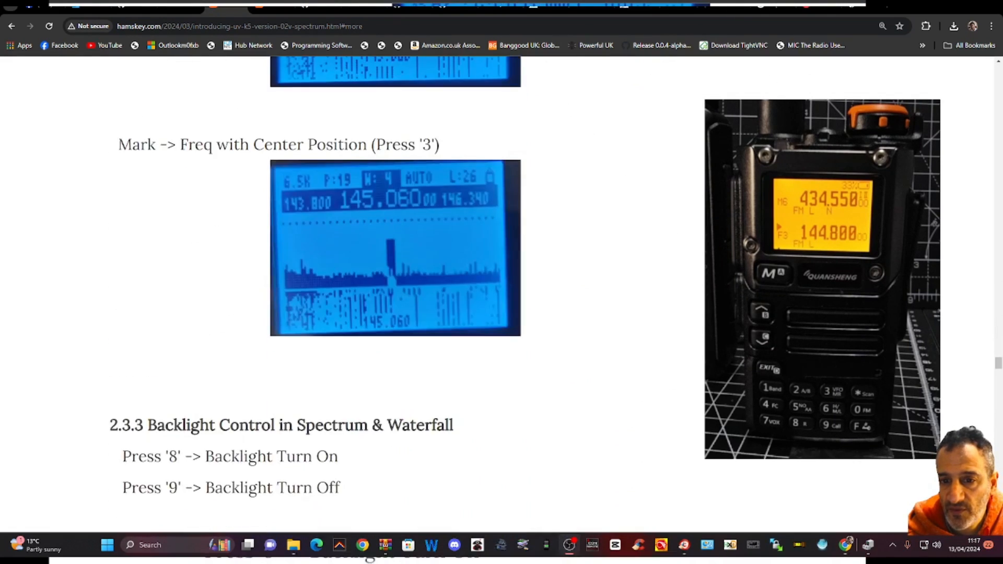
scroll(down, 3)
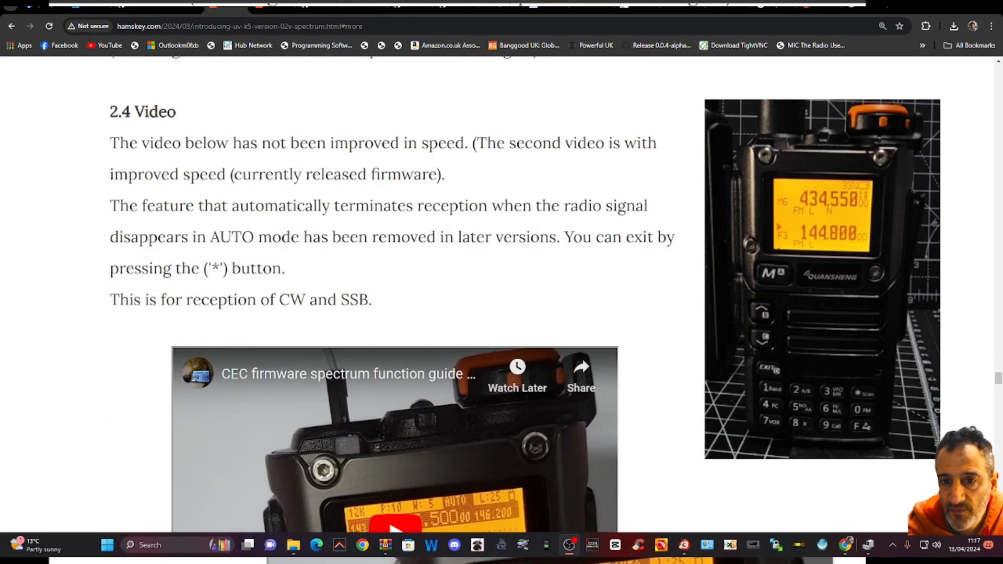
scroll(down, 3)
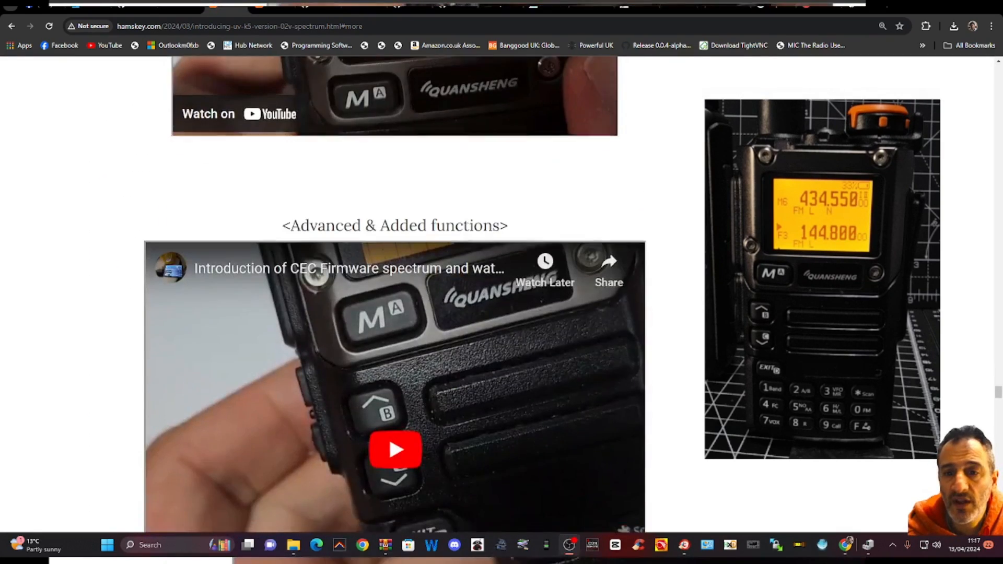
scroll(down, 3)
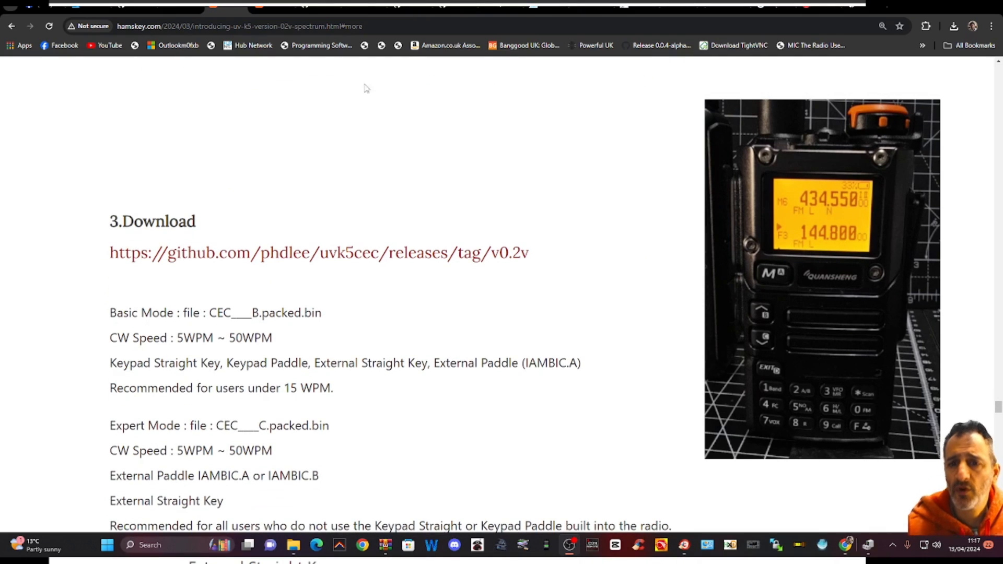
mouse_move(429, 261)
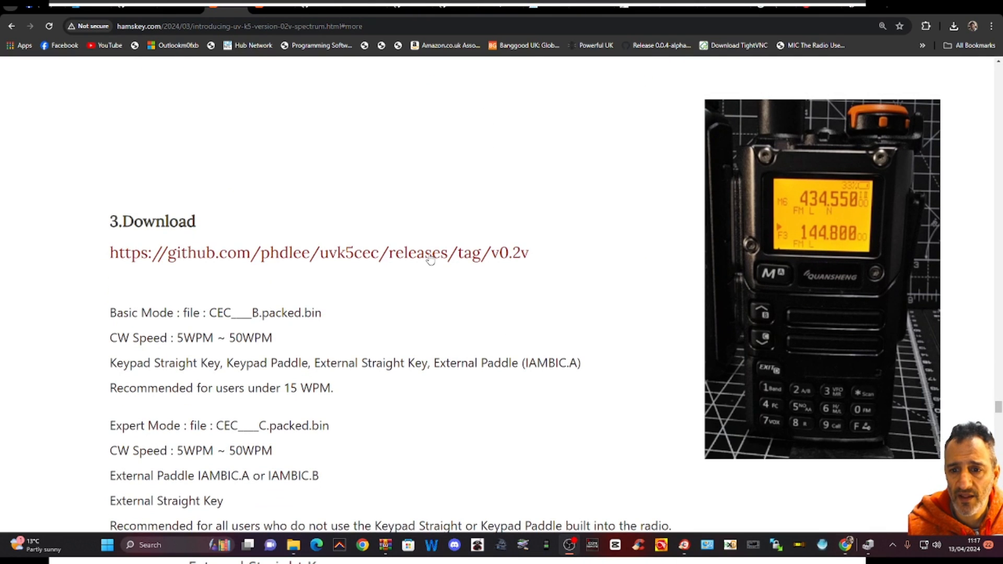
Open the v0.2V GitHub release and download cec_0.2VB.packed.bin from its Assets.
click(319, 252)
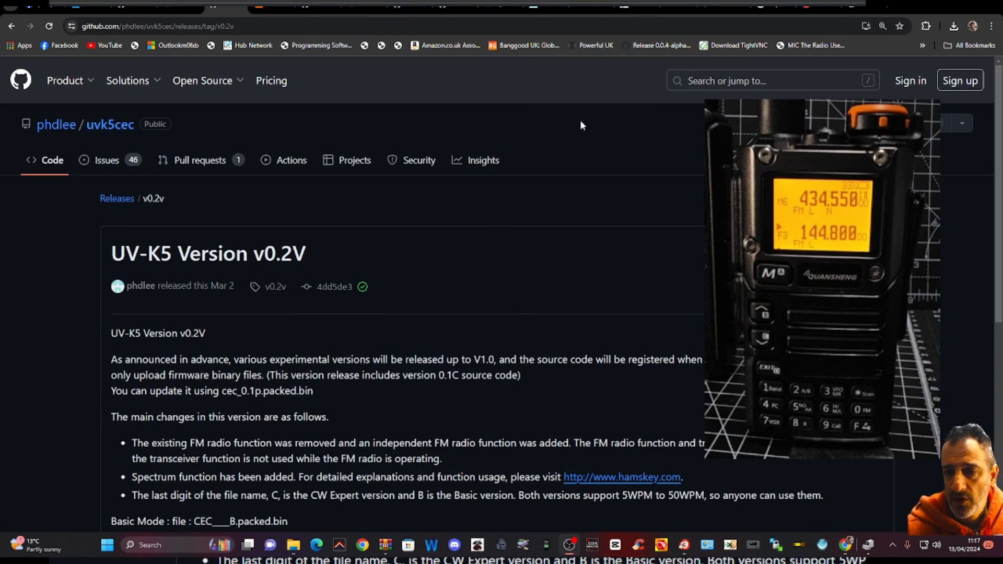
scroll(down, 3)
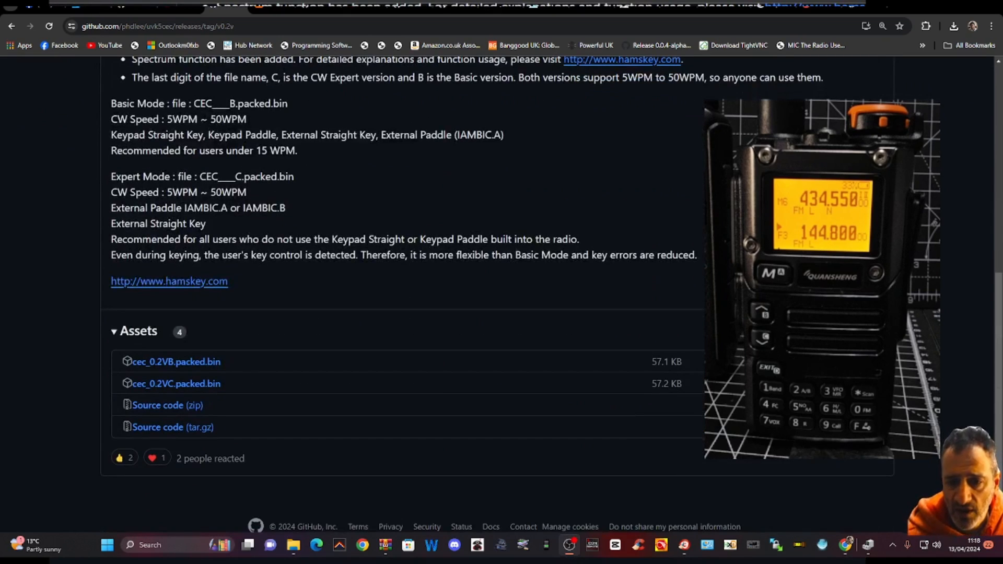
mouse_move(434, 206)
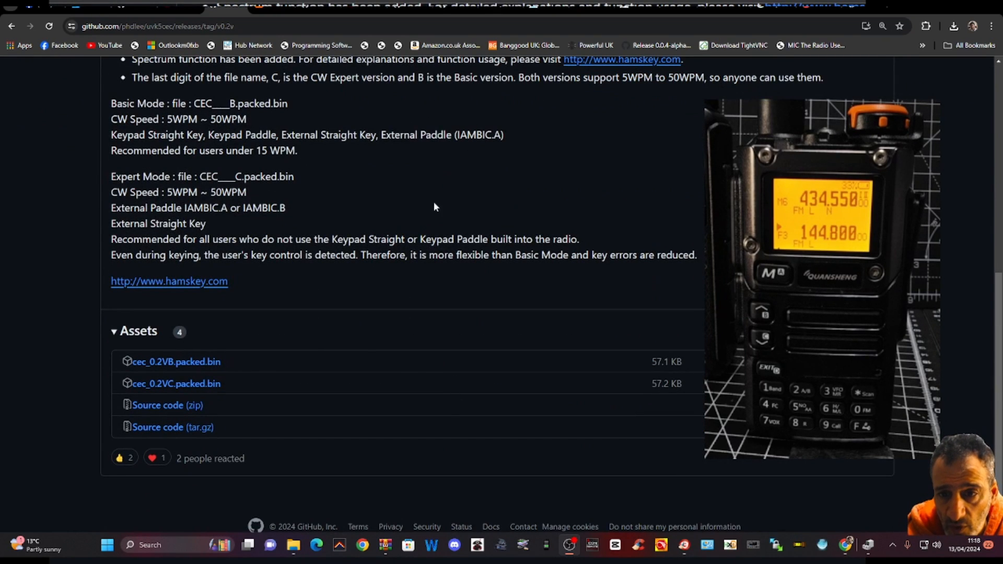
click(176, 362)
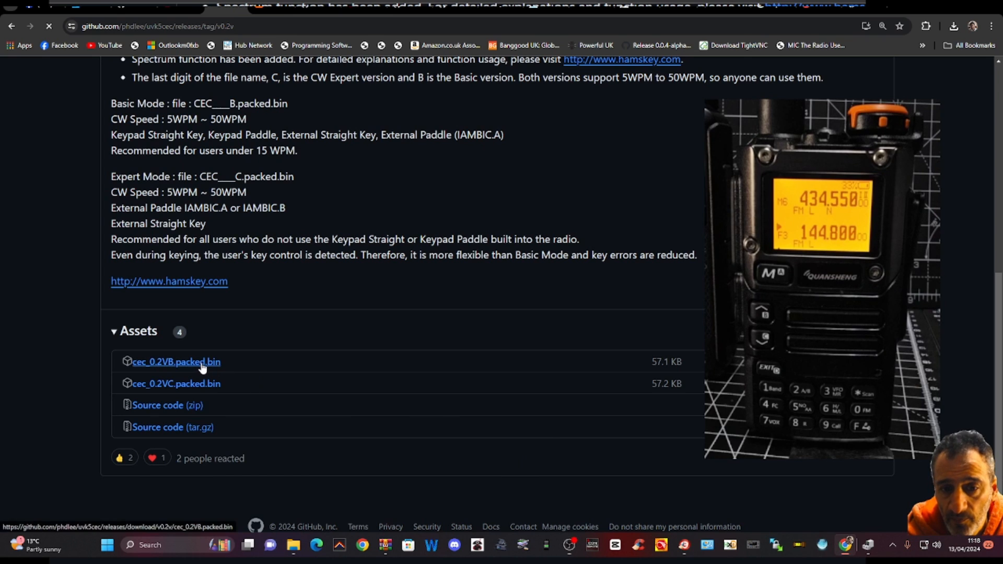
click(176, 362)
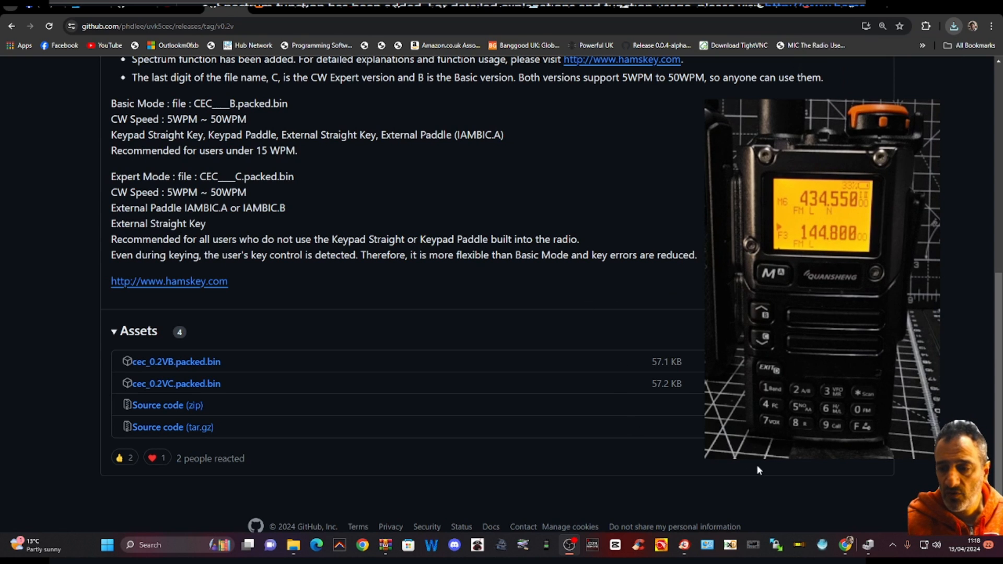
mouse_move(684, 429)
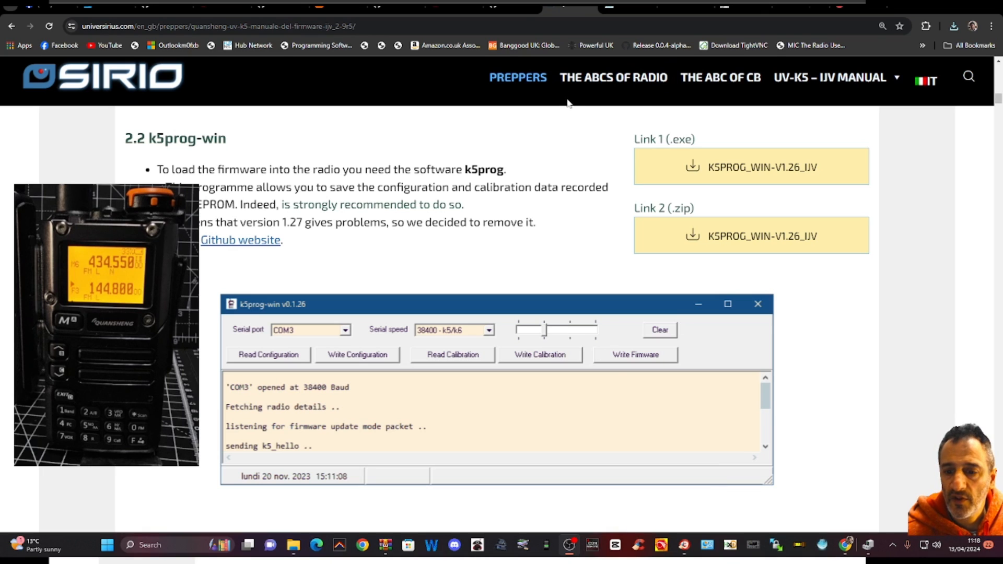
mouse_move(402, 97)
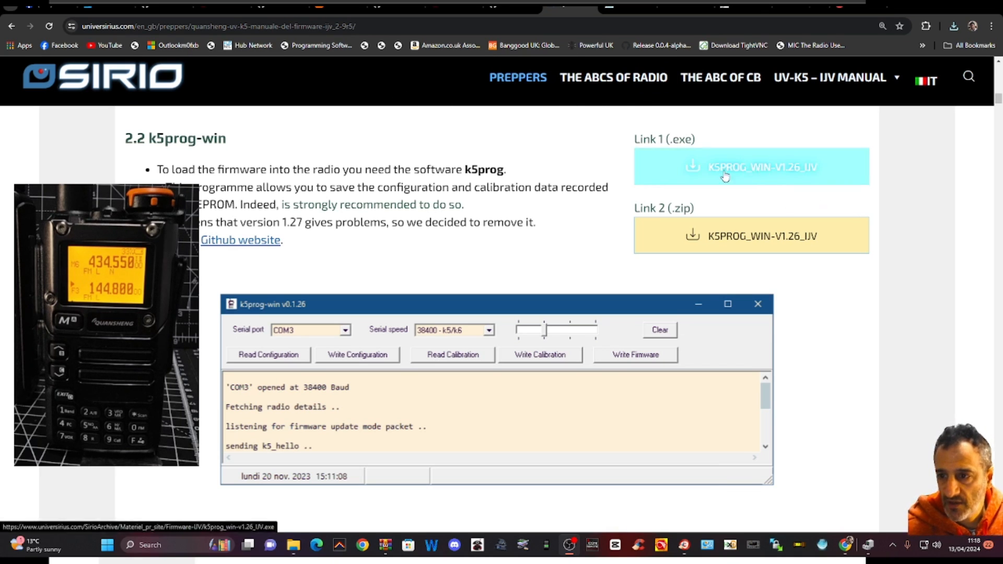
Download K5PROG_WIN-V1.26_IJV (.exe) from Link 1 on the universirius page.
click(752, 167)
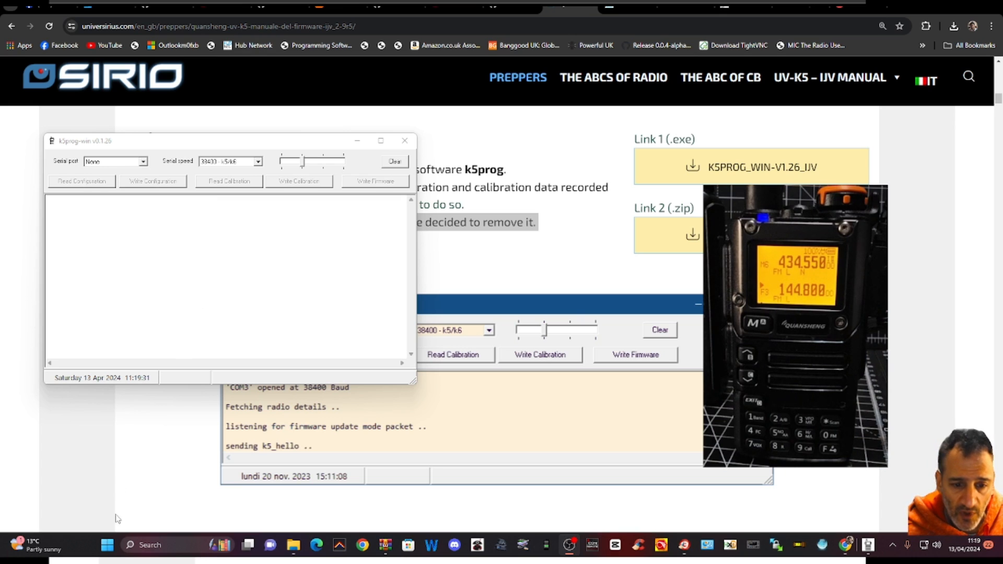
Select serial port COM22 in k5prog-win and read the radio's calibration data.
right_click(106, 545)
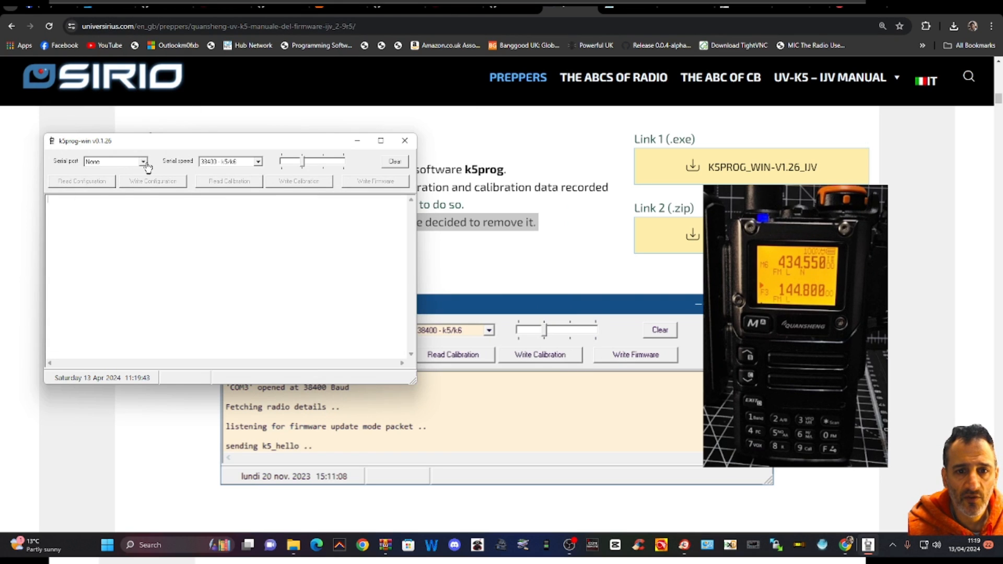
click(115, 162)
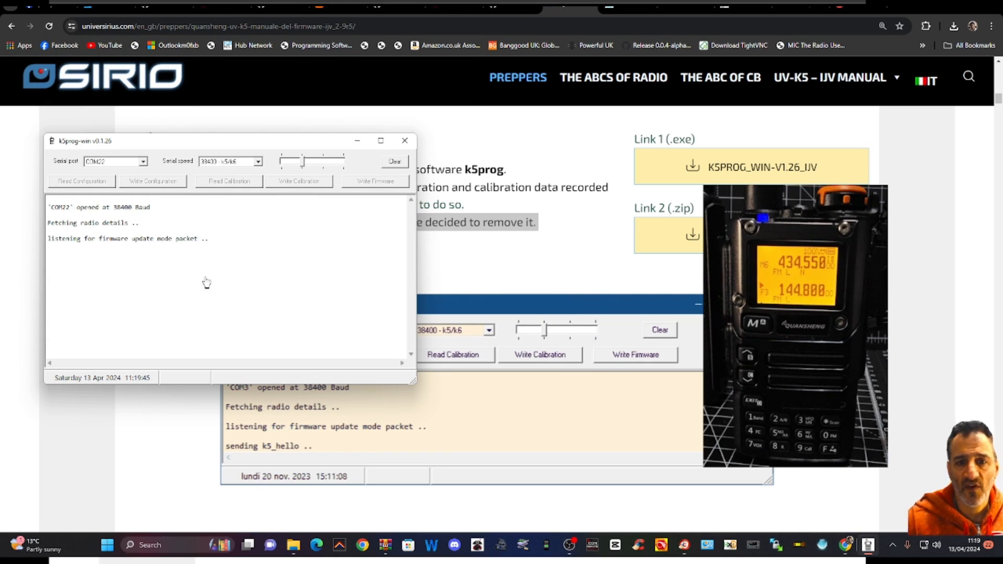
mouse_move(680, 133)
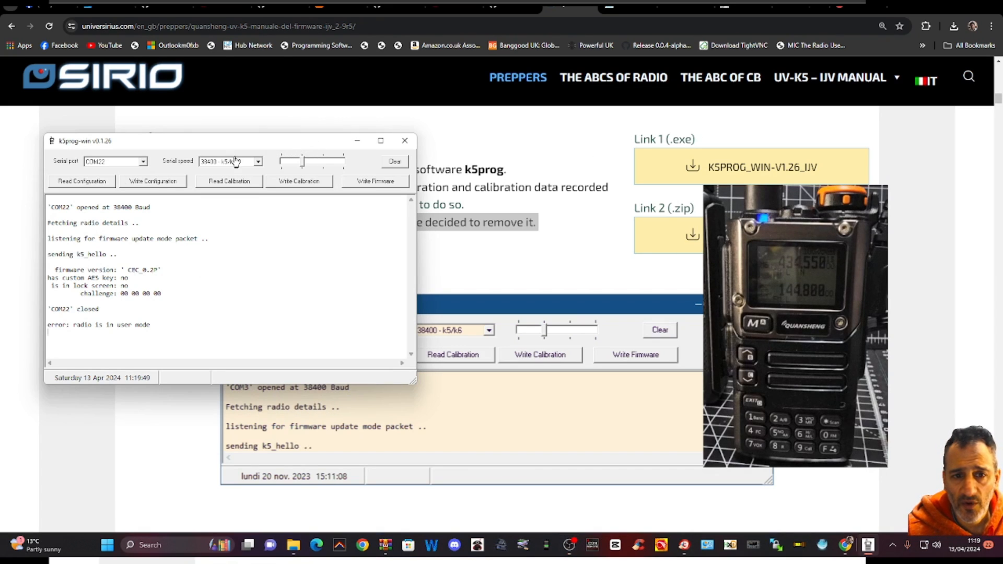
click(81, 181)
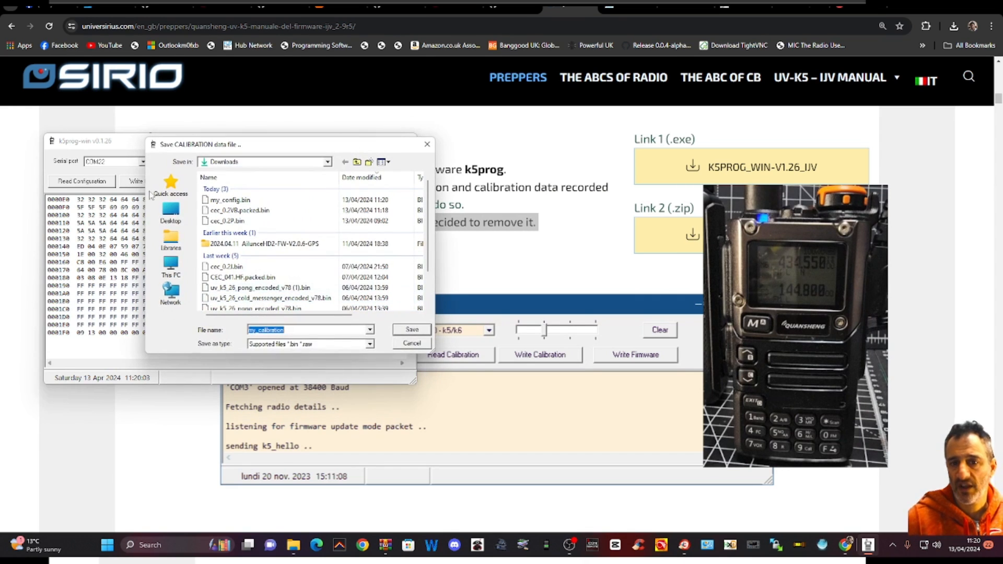
Save the calibration backup as my_calibration in the Downloads folder.
click(411, 330)
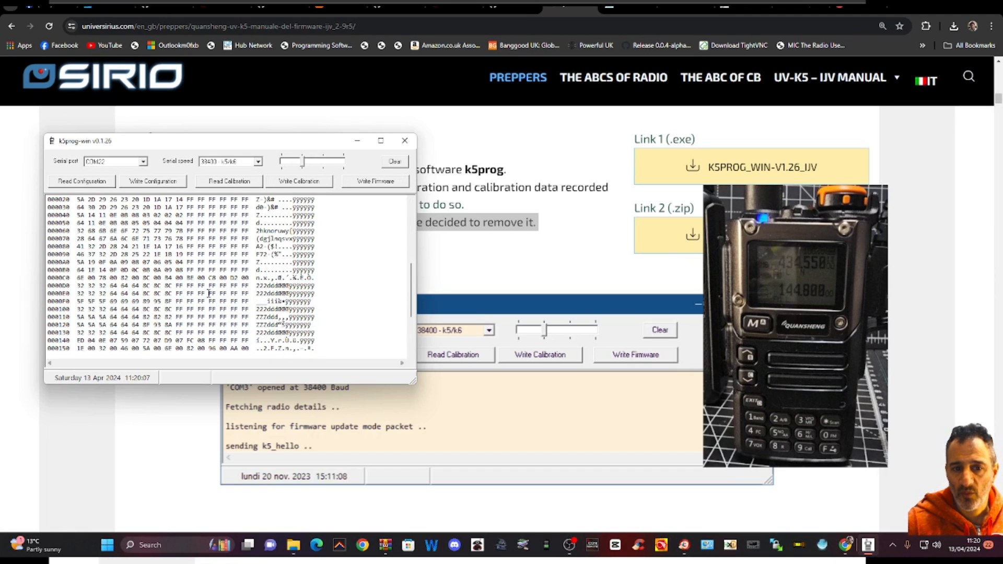
click(228, 181)
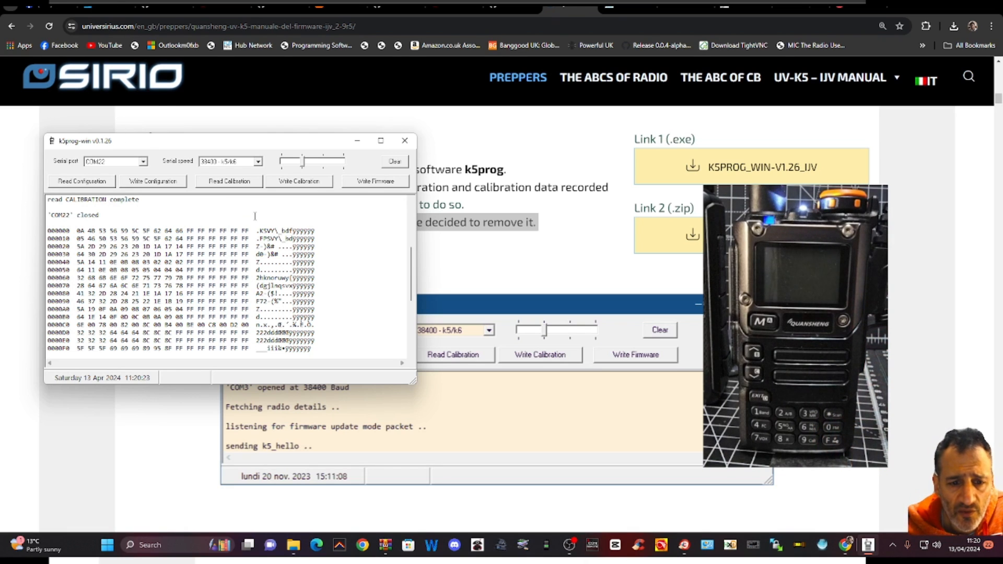
click(374, 181)
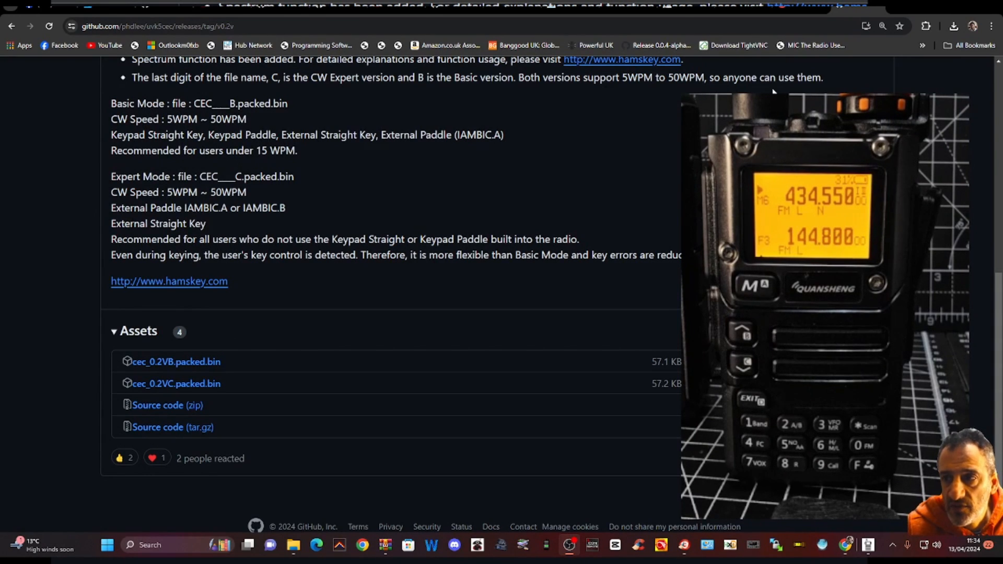
mouse_move(347, 265)
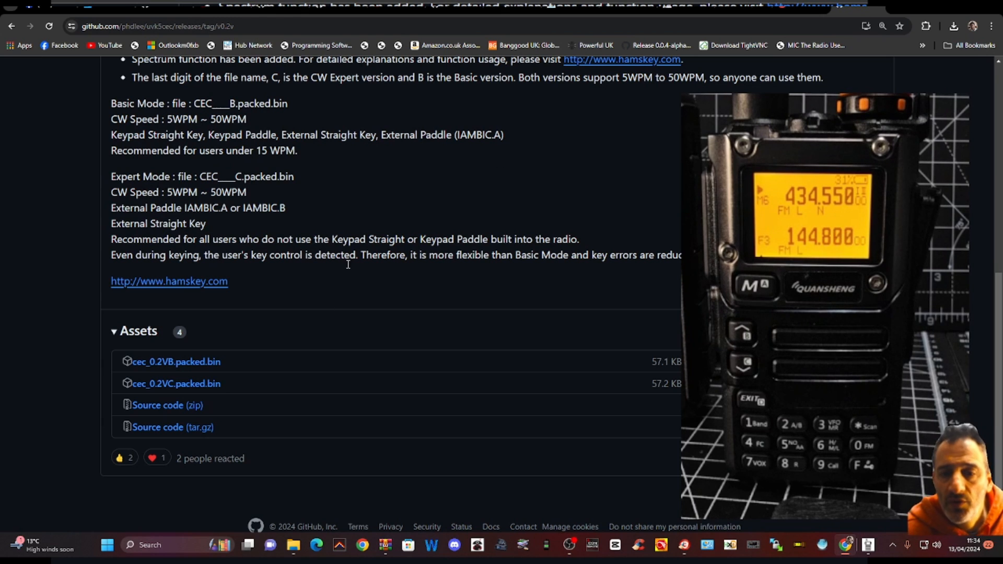
mouse_move(155, 396)
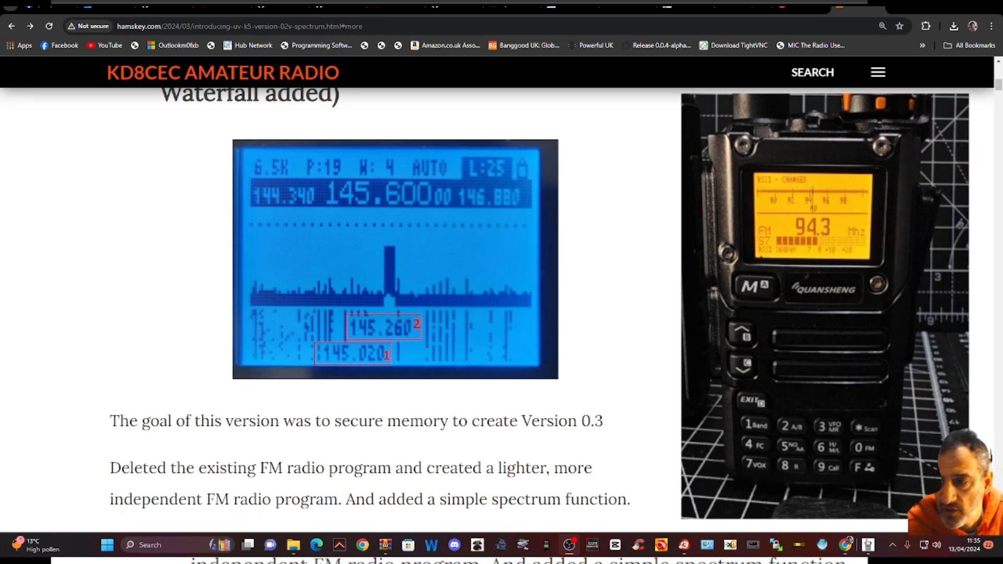
Scroll the hamskey article before moving to the 192.168.0.107 microHUB Control Panel tab.
scroll(down, 3)
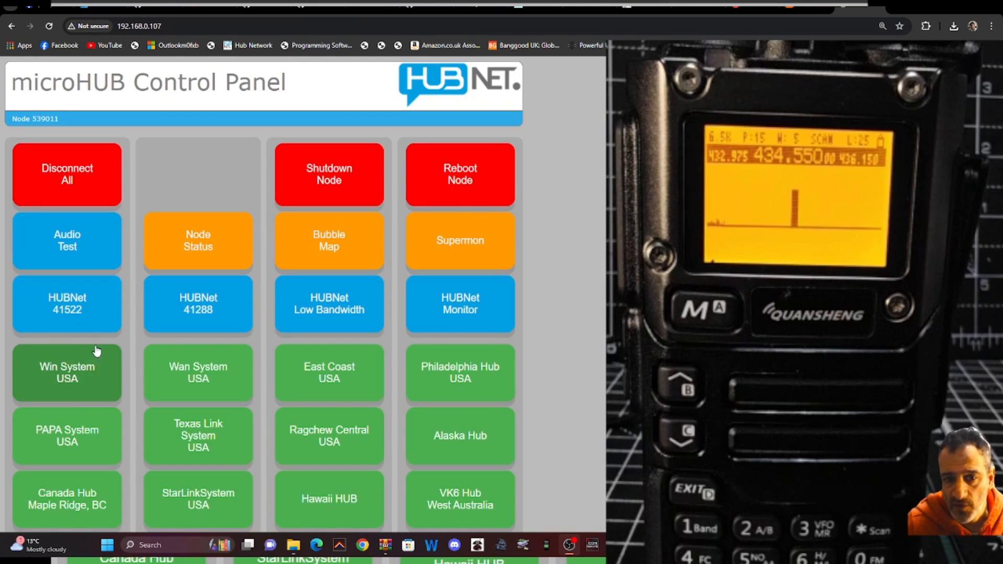
Connect HUBNet node 539011 to Win System USA and start an Audio Test.
click(67, 304)
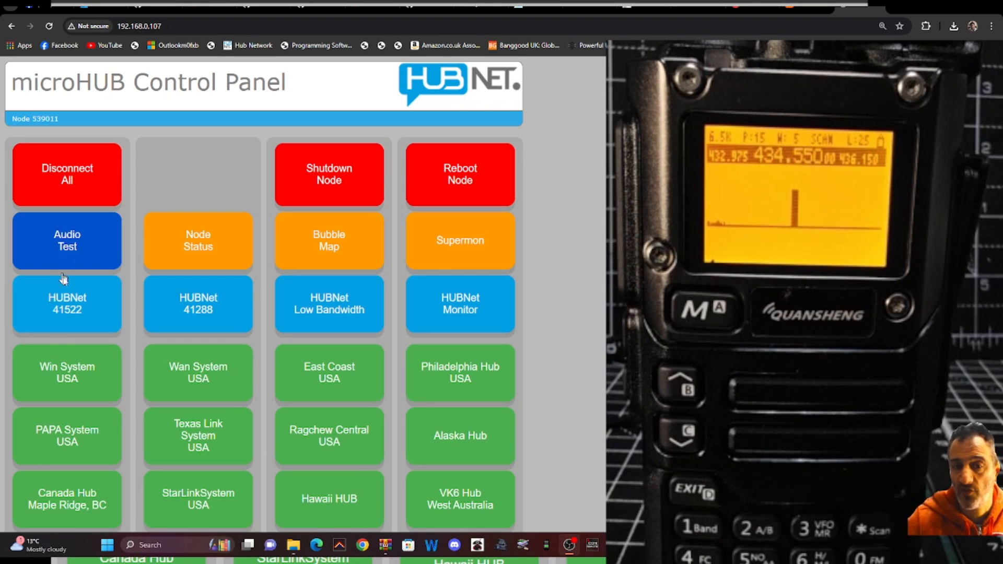
click(67, 304)
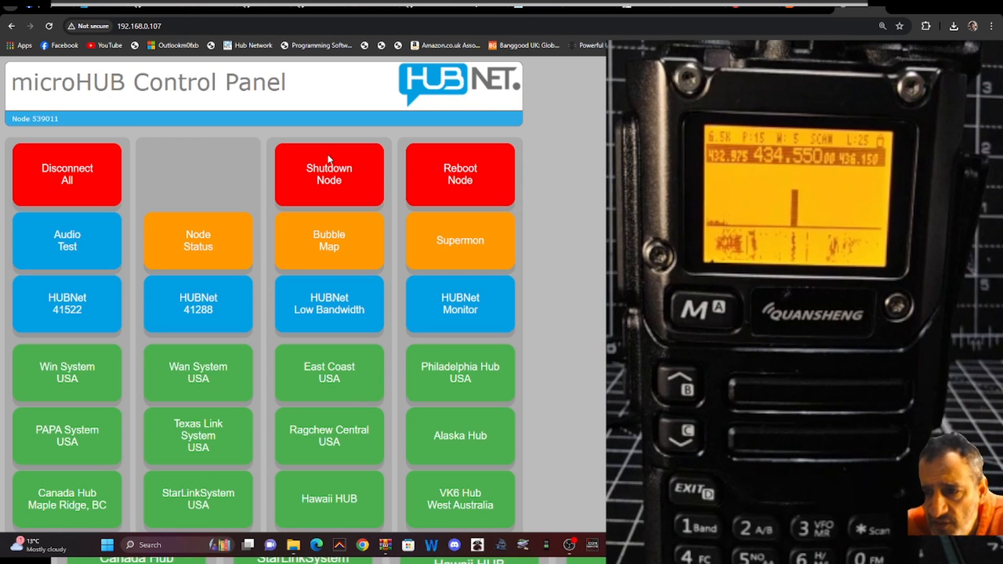
mouse_move(456, 193)
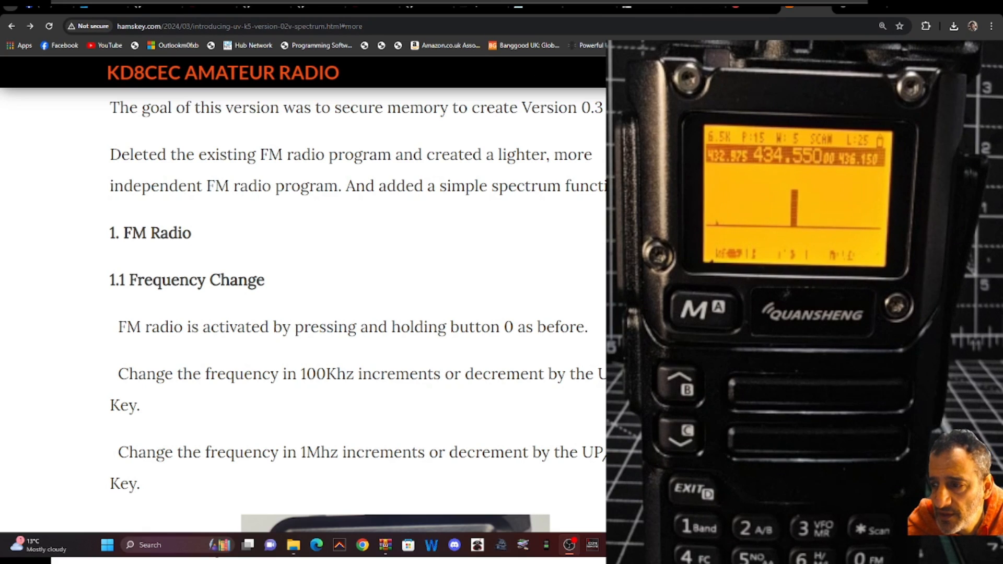
Scroll past the video to section 2.2 Basic usage and its spectrum controls diagram.
scroll(down, 3)
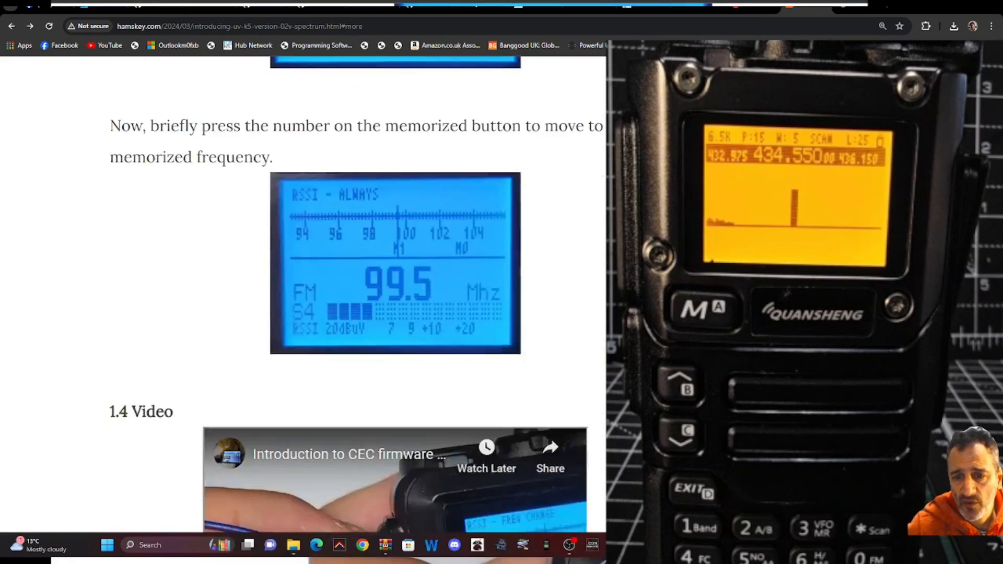
scroll(down, 3)
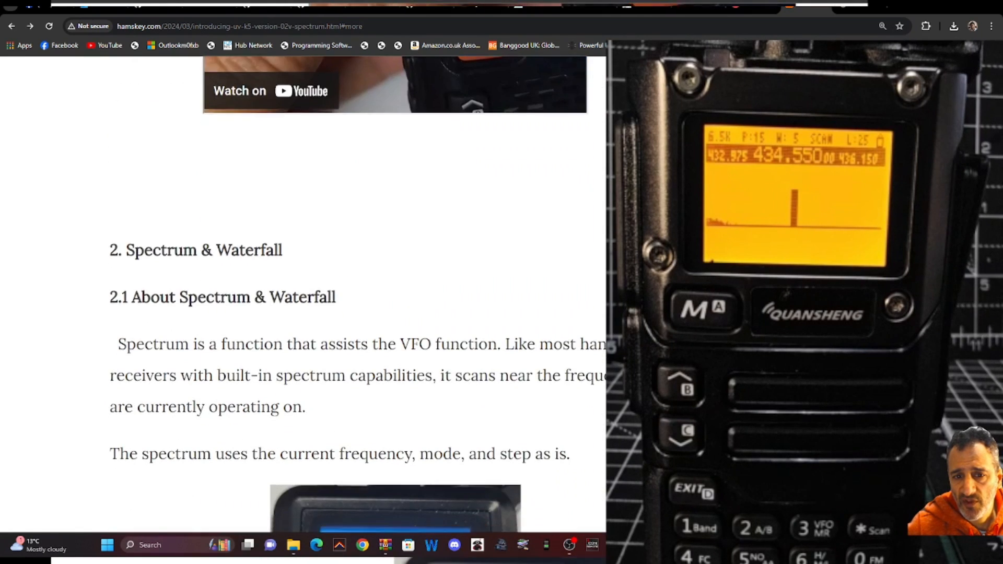
scroll(down, 3)
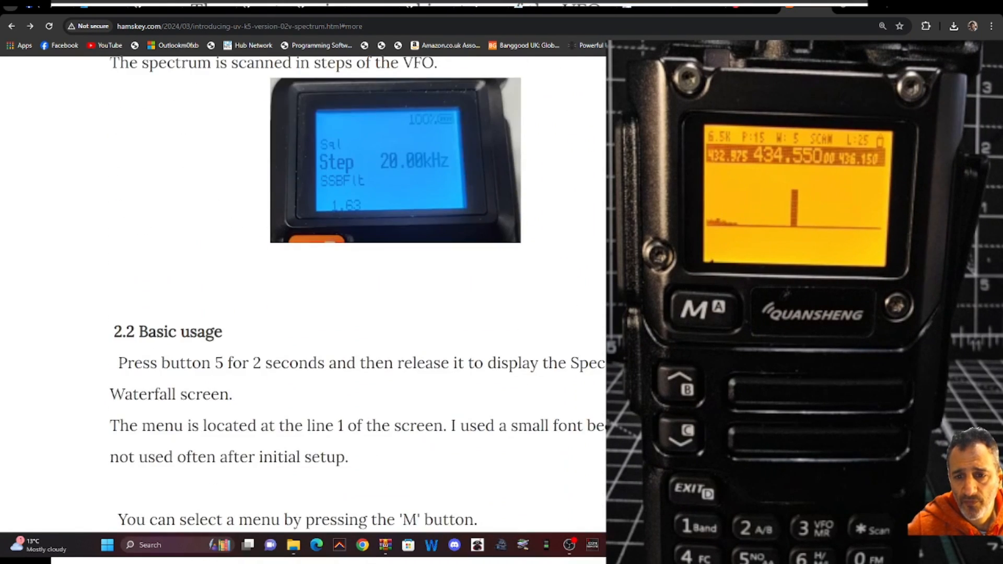
scroll(down, 3)
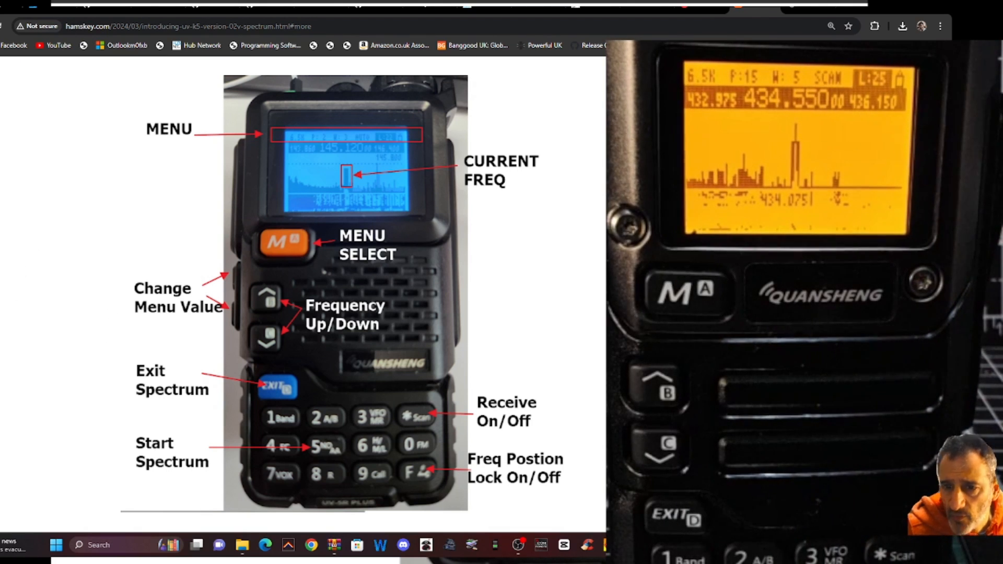
Scroll the hamskey article to the Band Width menu, which recommends 6.5K or 12K.
scroll(down, 3)
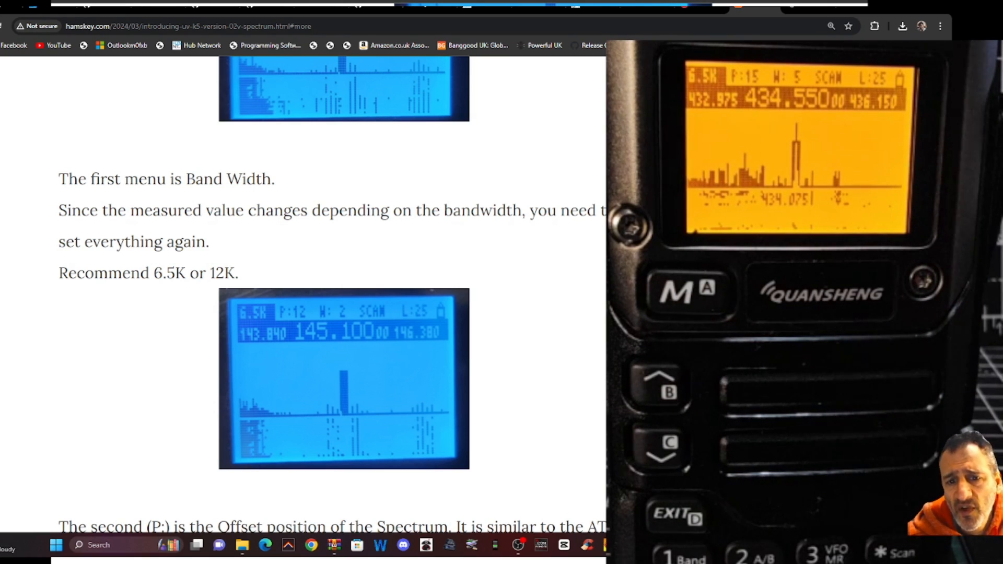
Scroll down through the offset (P:) and waterfall threshold (W:) menu descriptions.
scroll(down, 3)
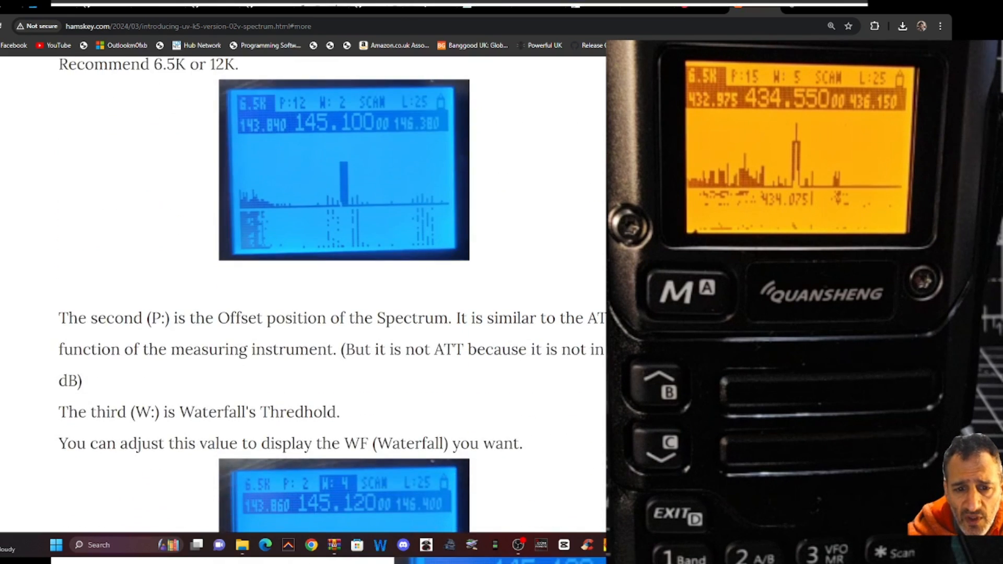
scroll(down, 3)
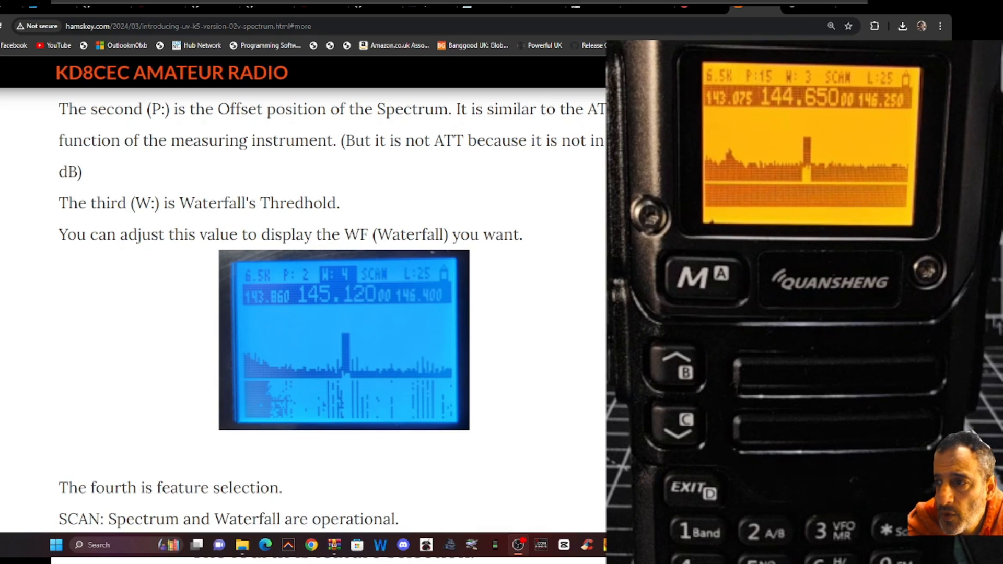
Scroll past the SCAN screenshot to the RECV option description.
scroll(down, 3)
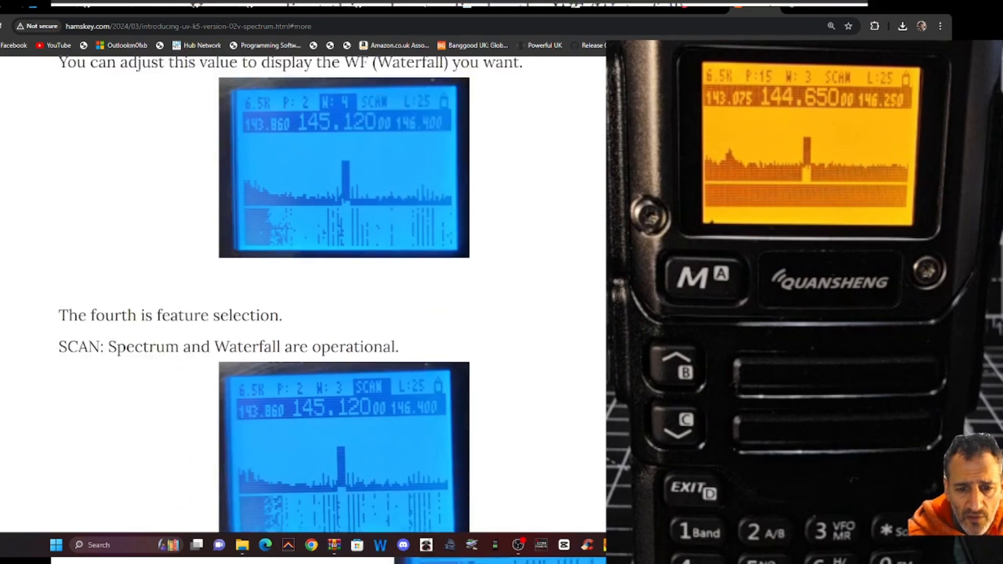
scroll(down, 3)
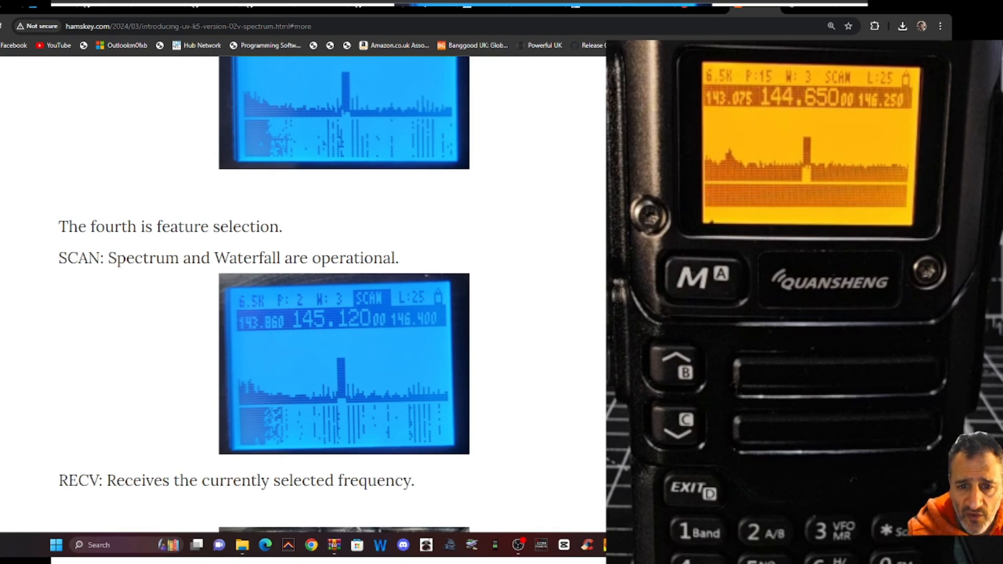
scroll(down, 3)
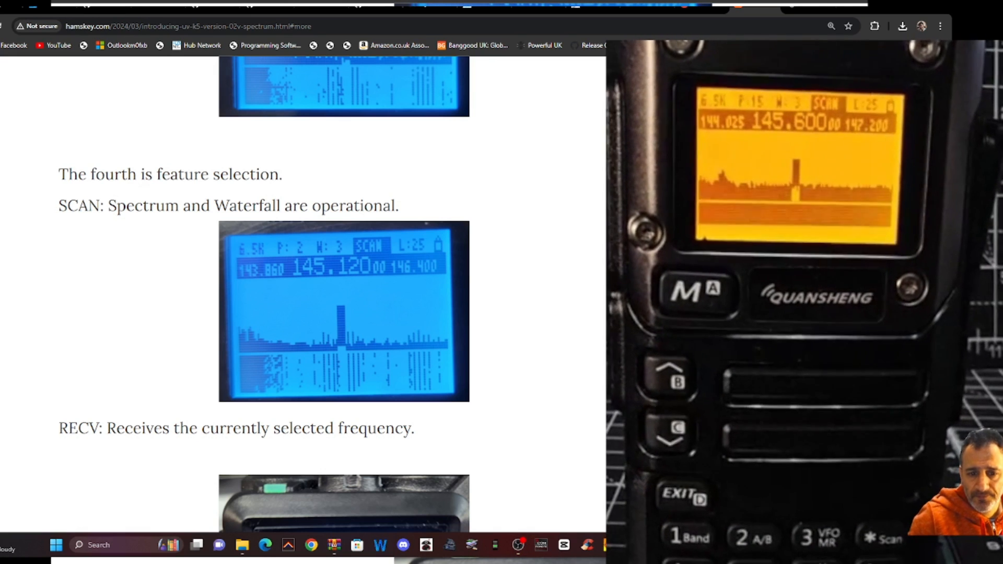
Scroll past the trigger-level, advanced mode and video sections to the v0.2v release link under '3.Download'.
scroll(down, 3)
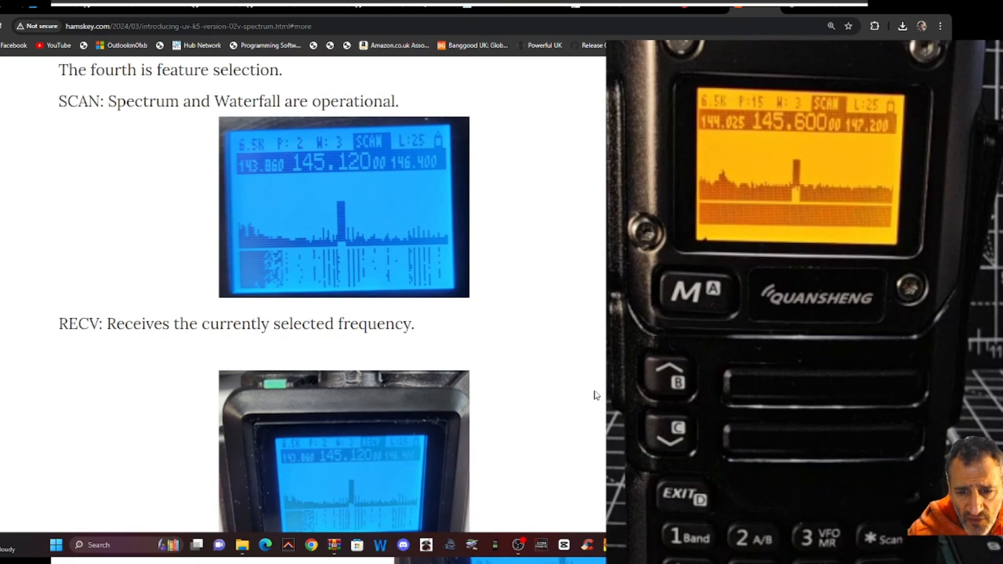
scroll(down, 3)
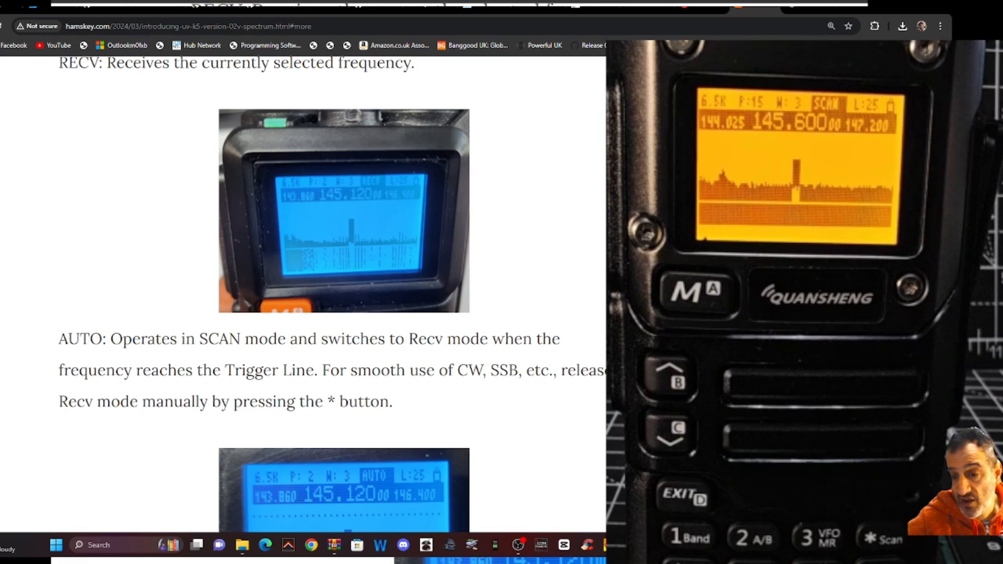
scroll(down, 3)
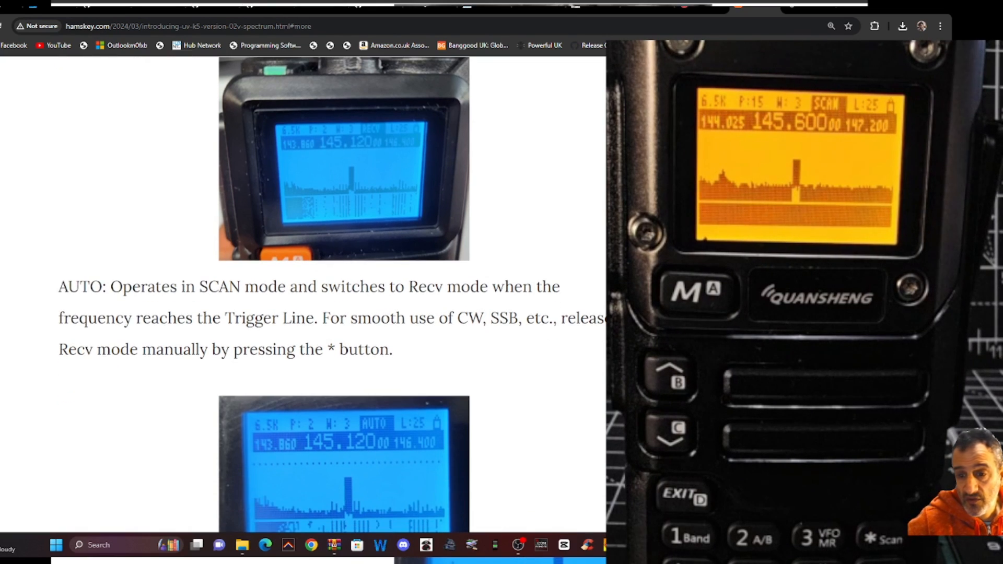
scroll(down, 3)
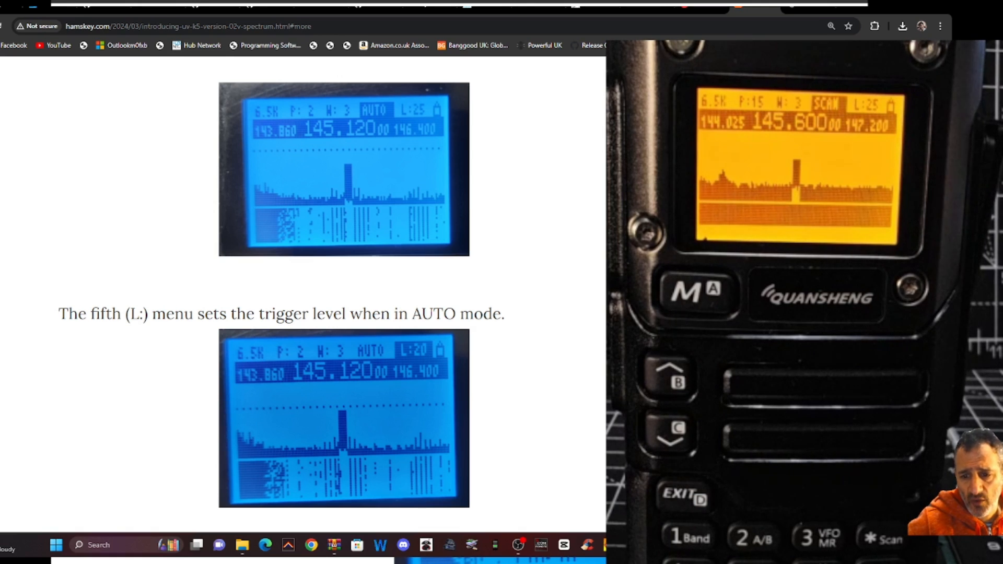
scroll(down, 3)
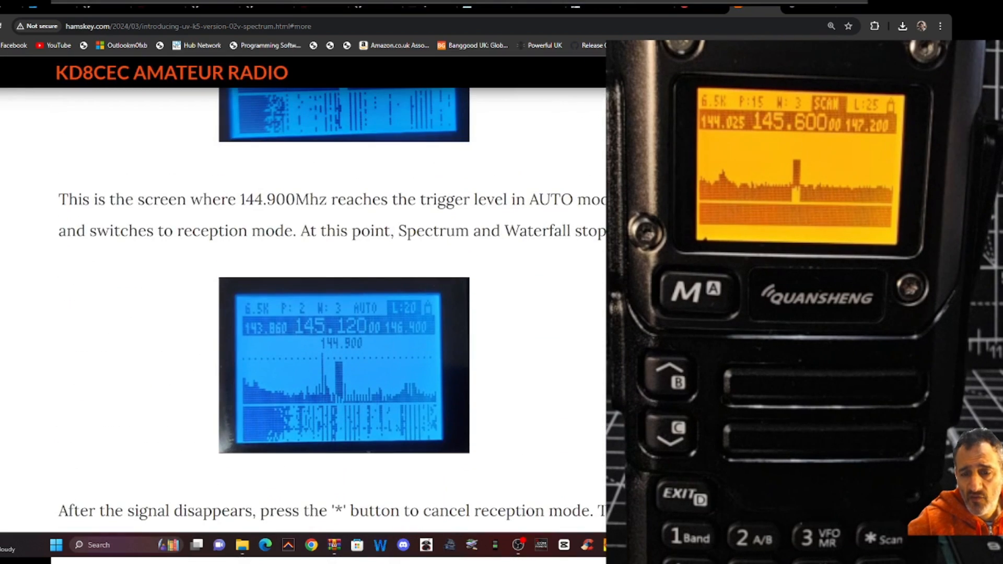
scroll(down, 3)
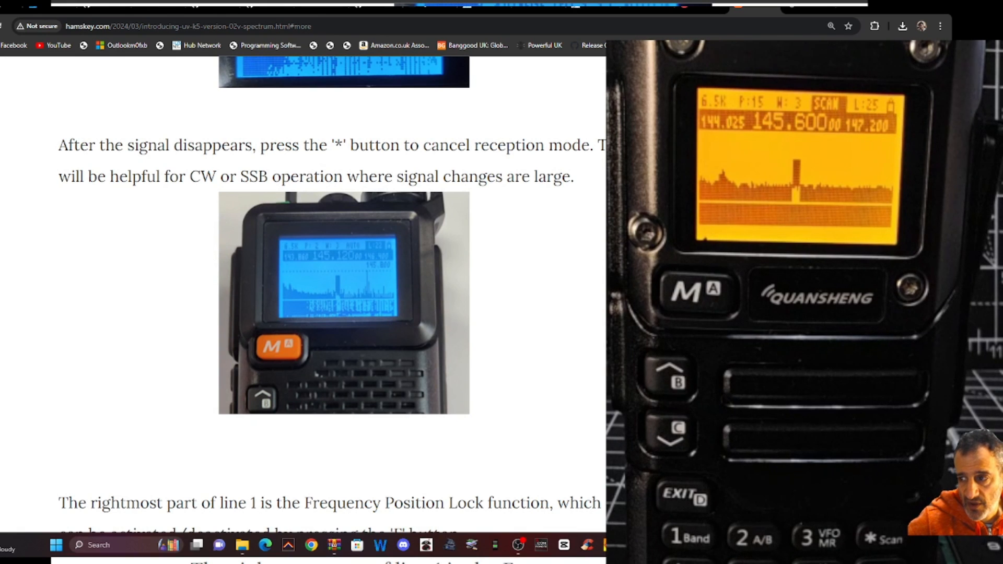
scroll(down, 3)
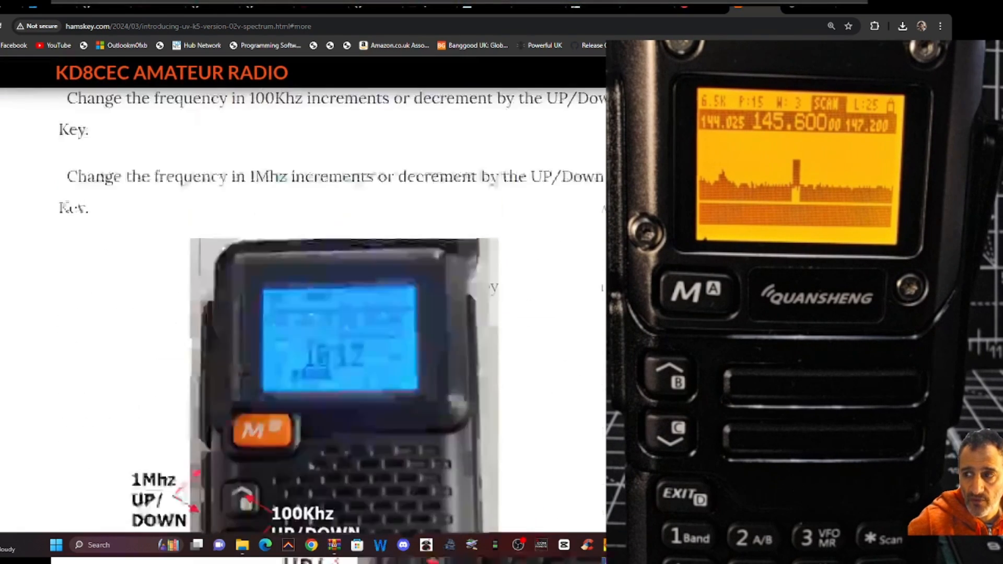
scroll(down, 3)
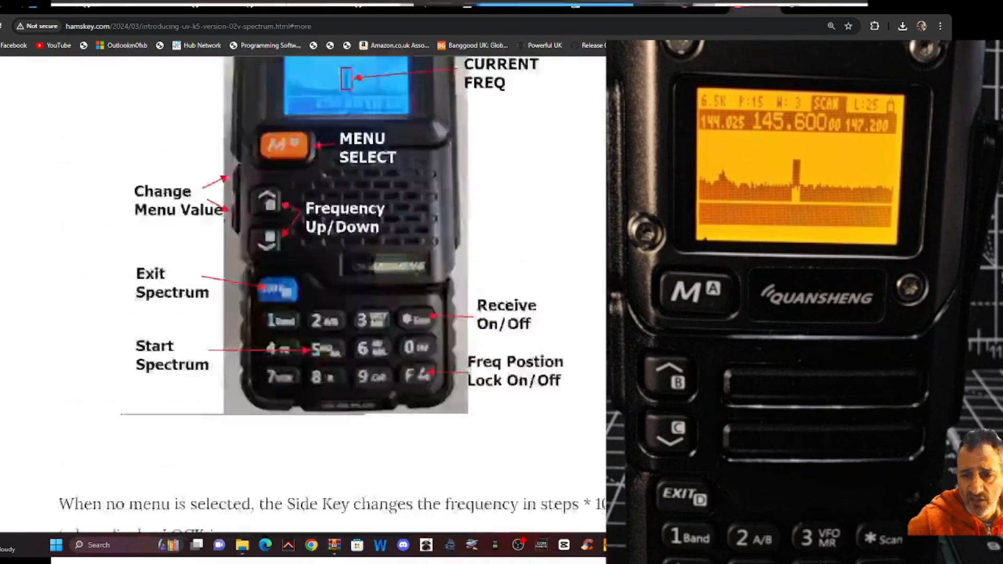
scroll(down, 3)
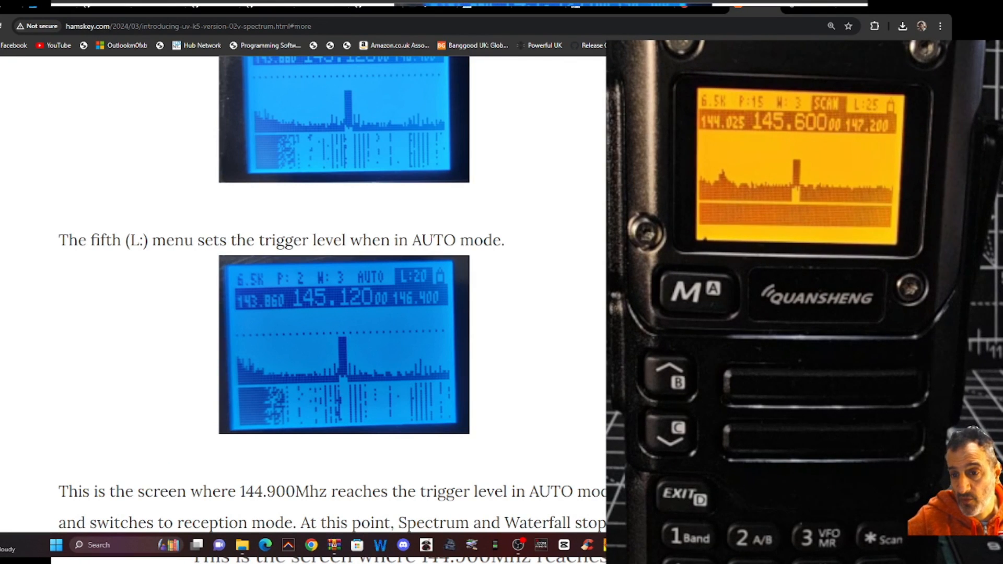
scroll(down, 3)
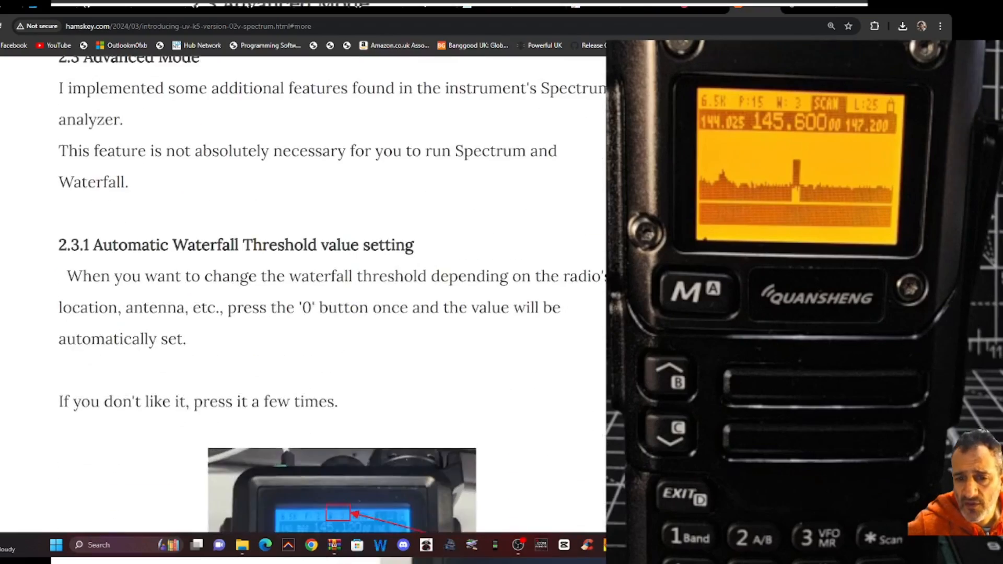
scroll(down, 3)
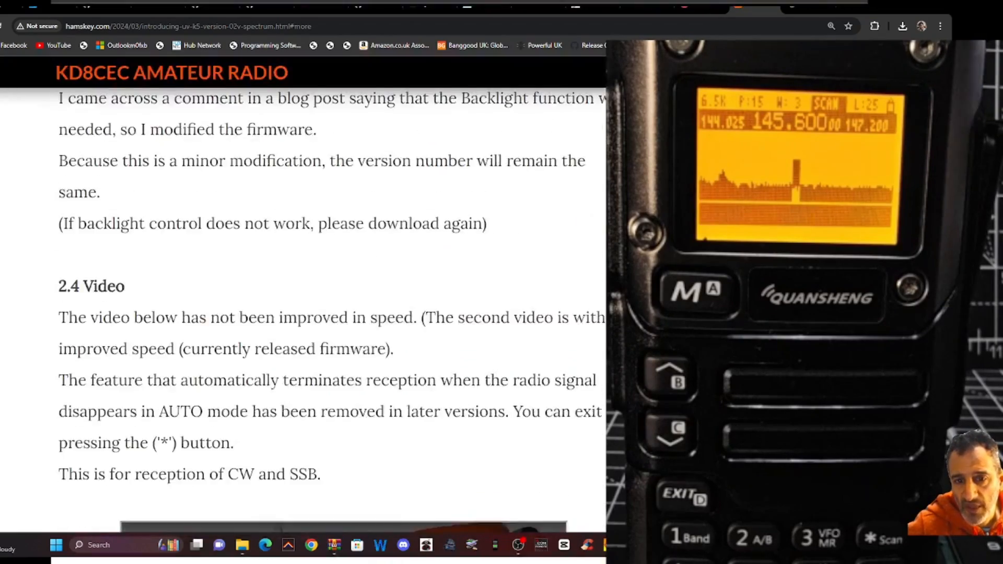
scroll(down, 3)
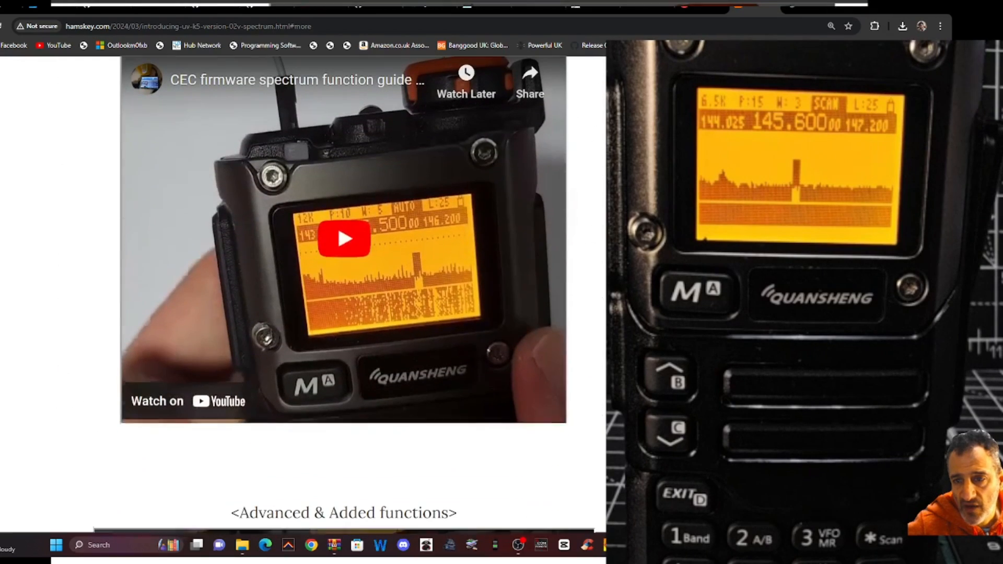
scroll(down, 3)
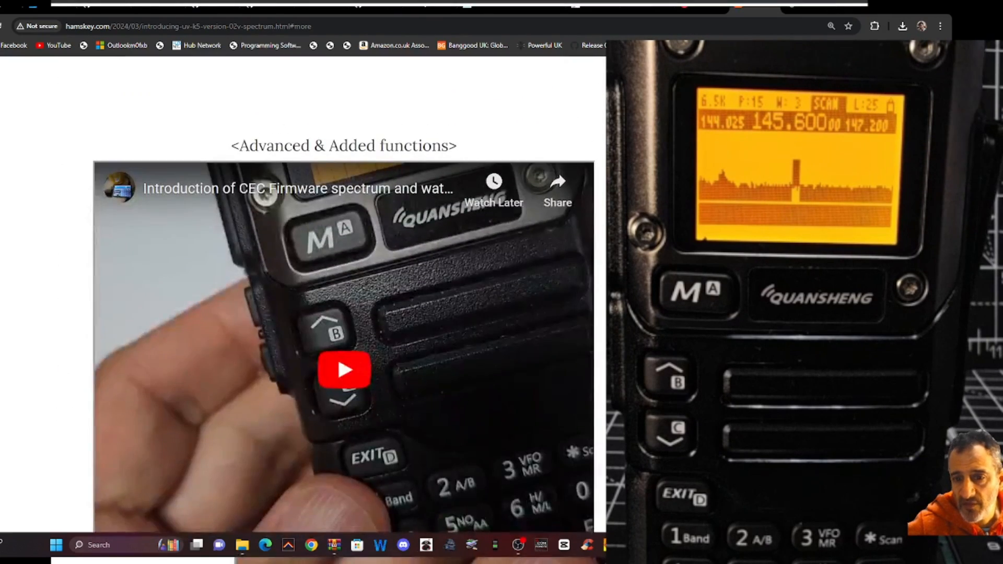
scroll(down, 3)
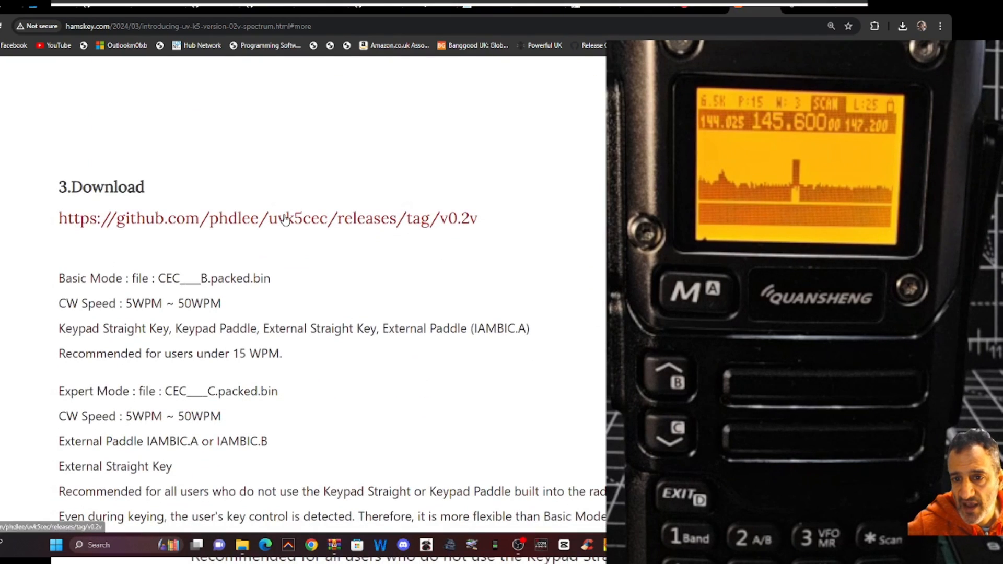
mouse_move(448, 225)
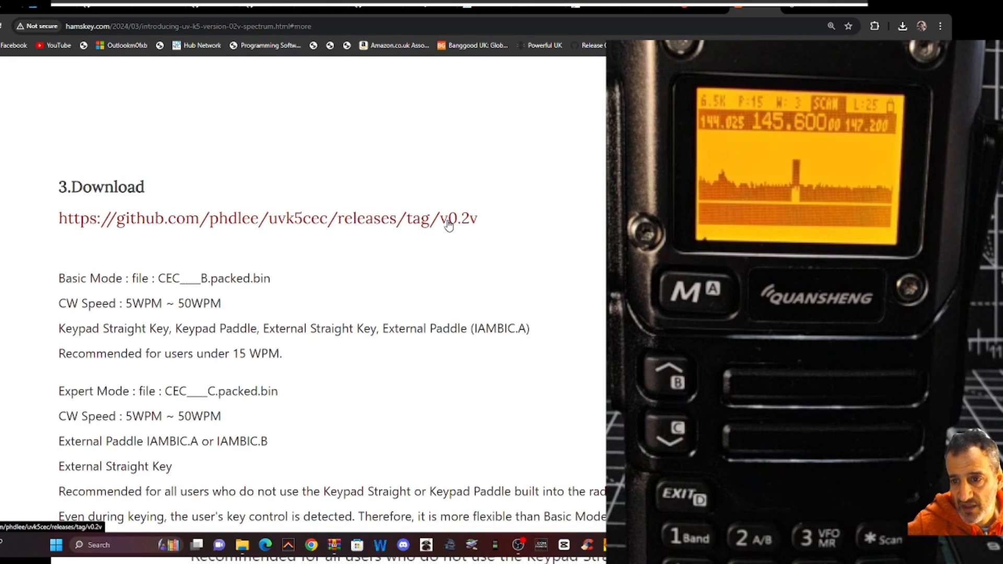